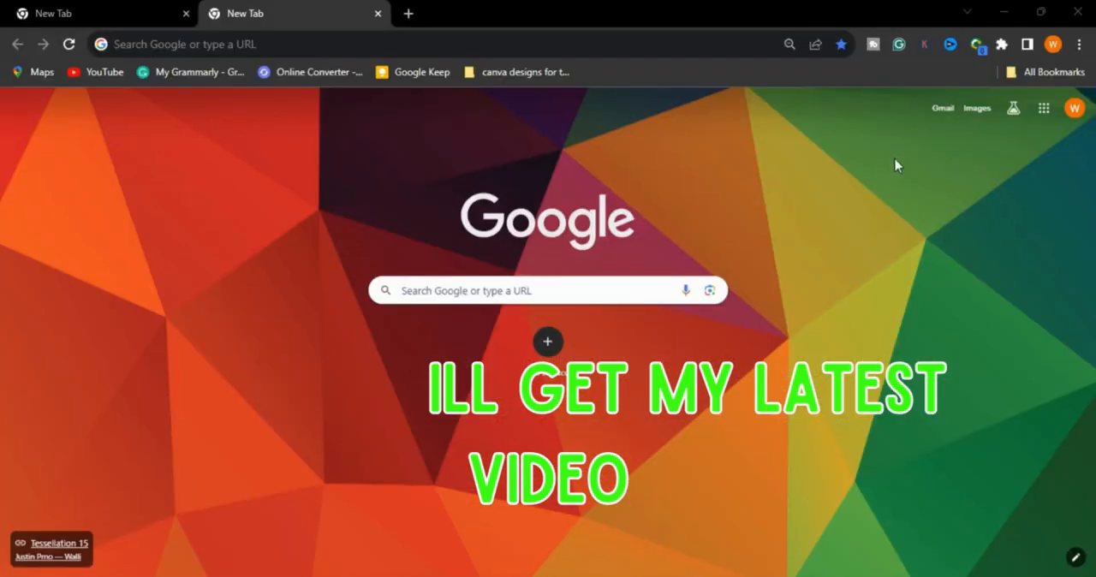
Search for 'B' and go to the BlueWillow Free AI Art Generator site from the suggestions
left_click(531, 291)
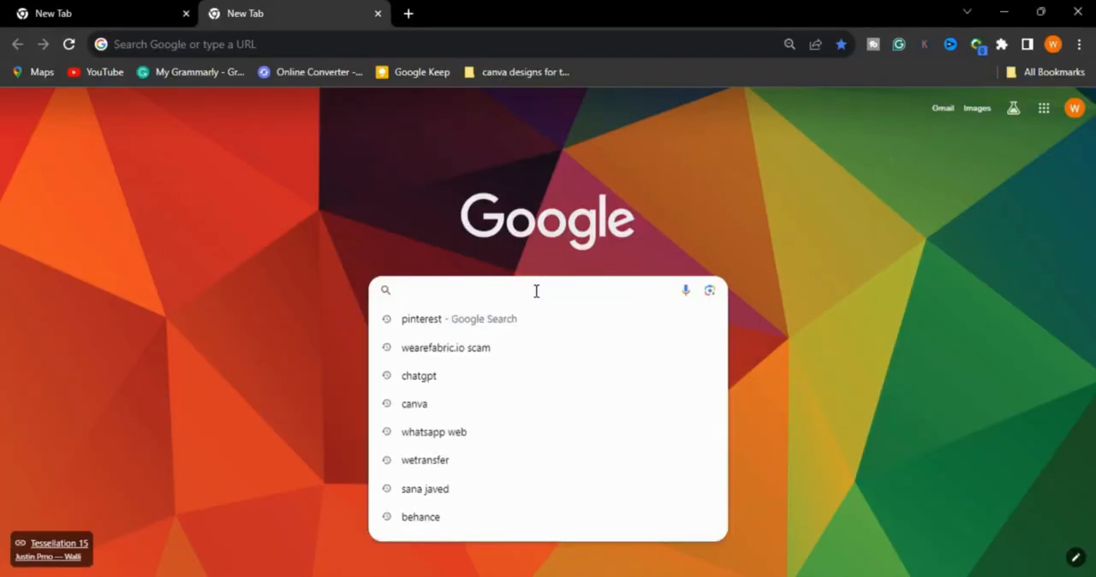
type("B")
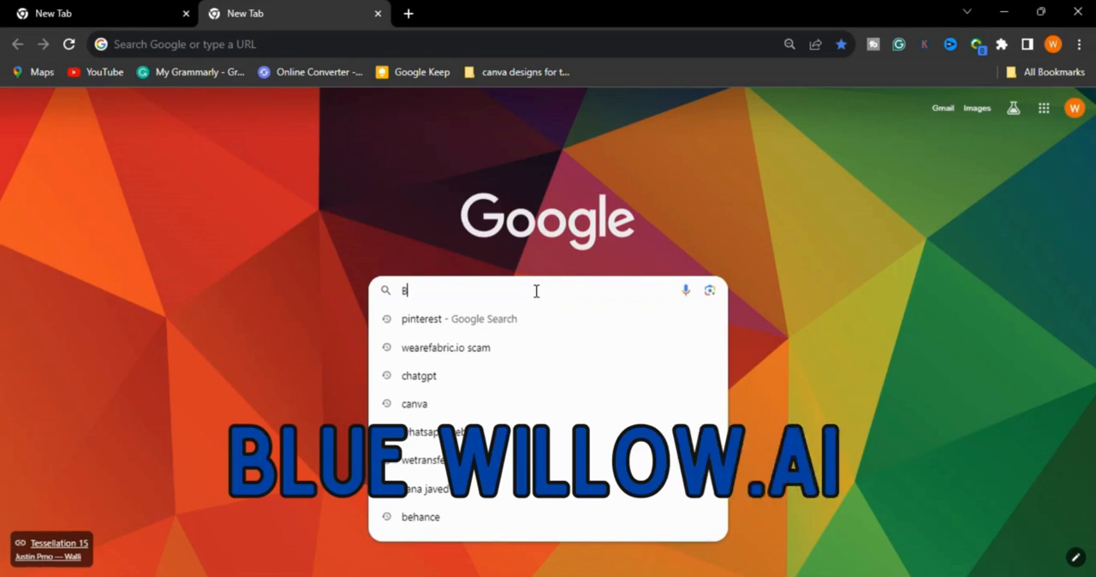
type("B")
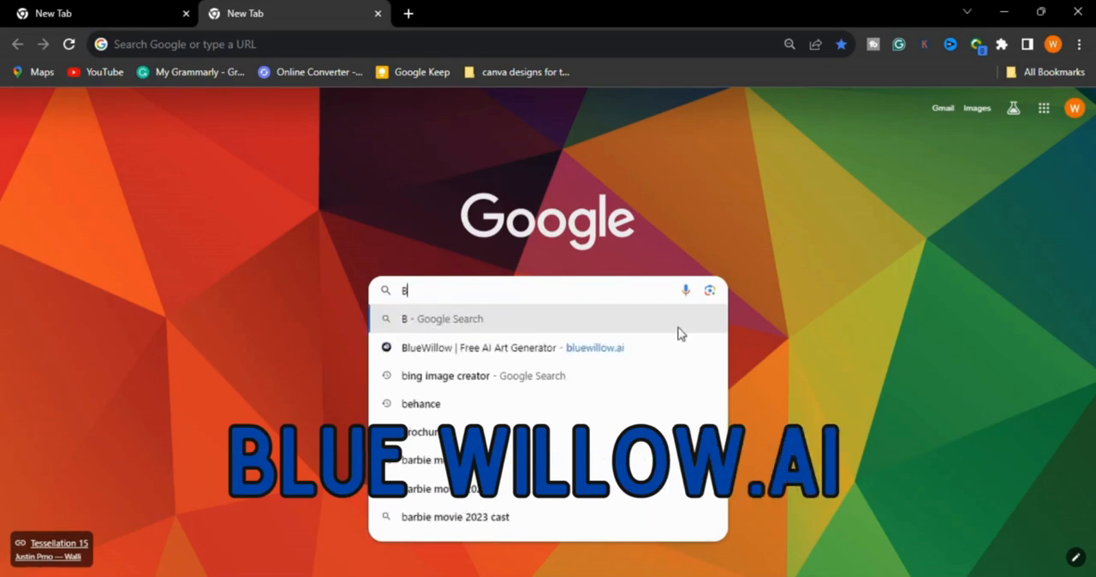
left_click(471, 348)
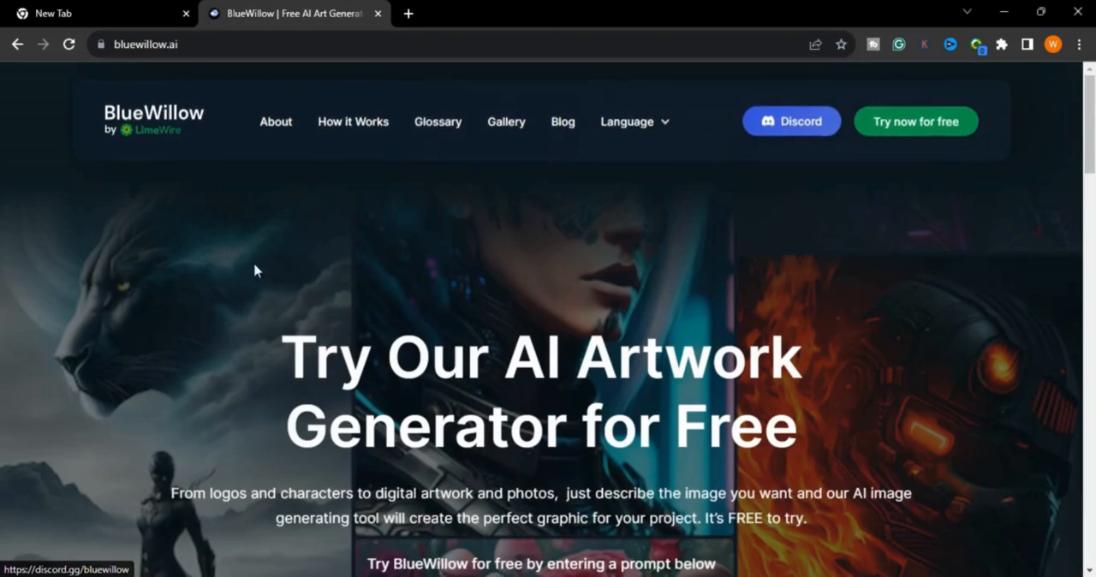
Follow BlueWillow's Discord invite and accept joining the LimeWire AI server
left_click(791, 120)
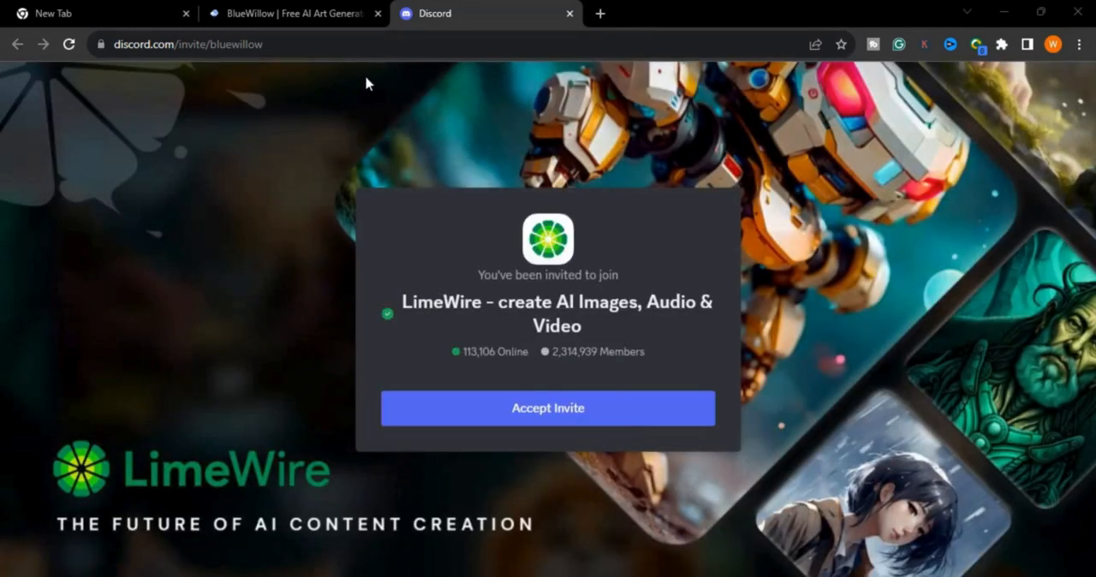
mouse_move(300, 209)
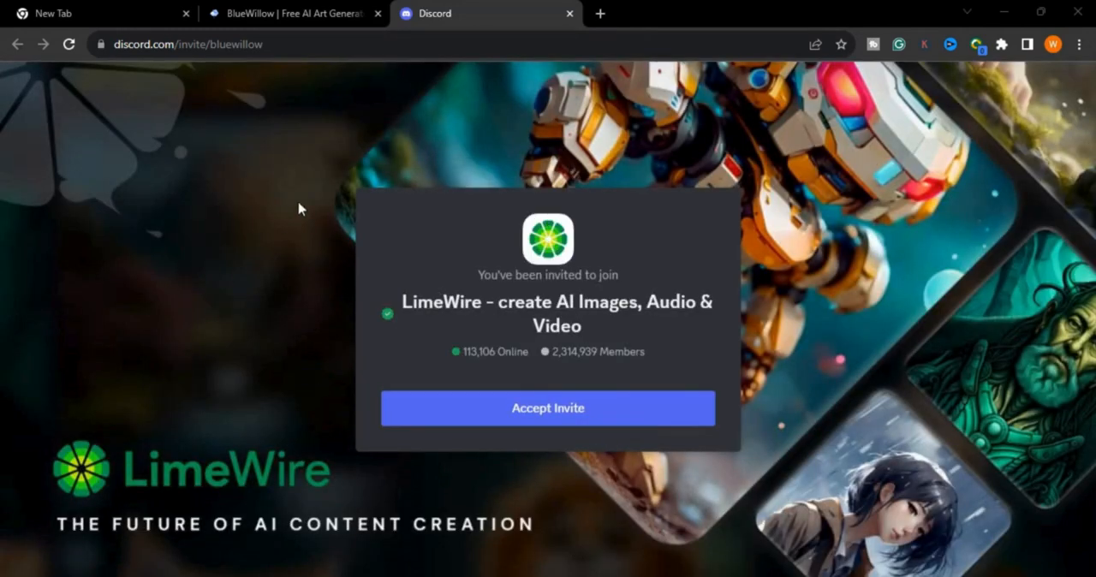
mouse_move(517, 325)
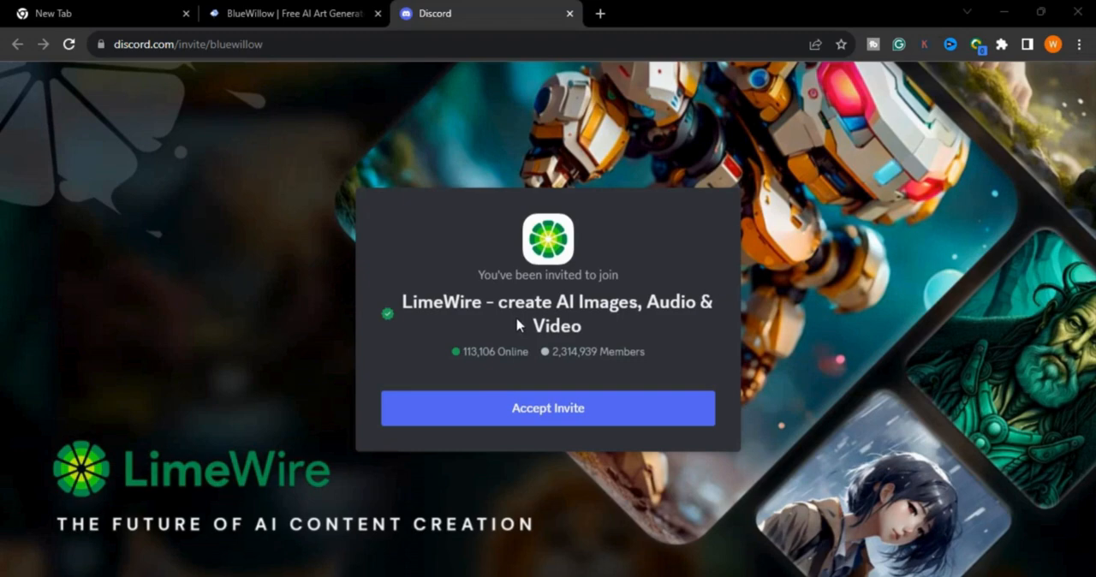
mouse_move(548, 414)
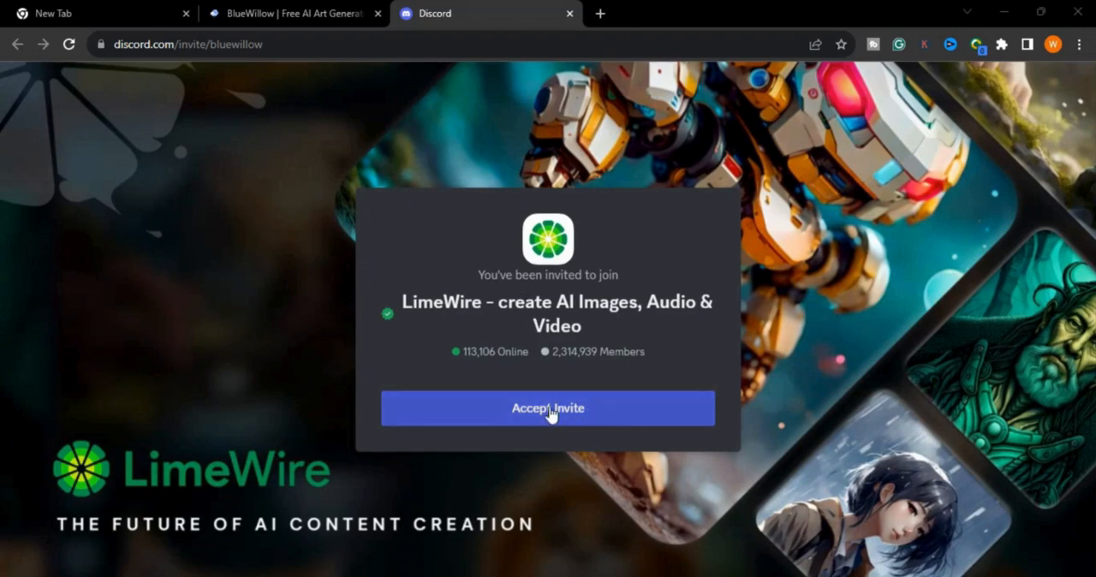
left_click(548, 408)
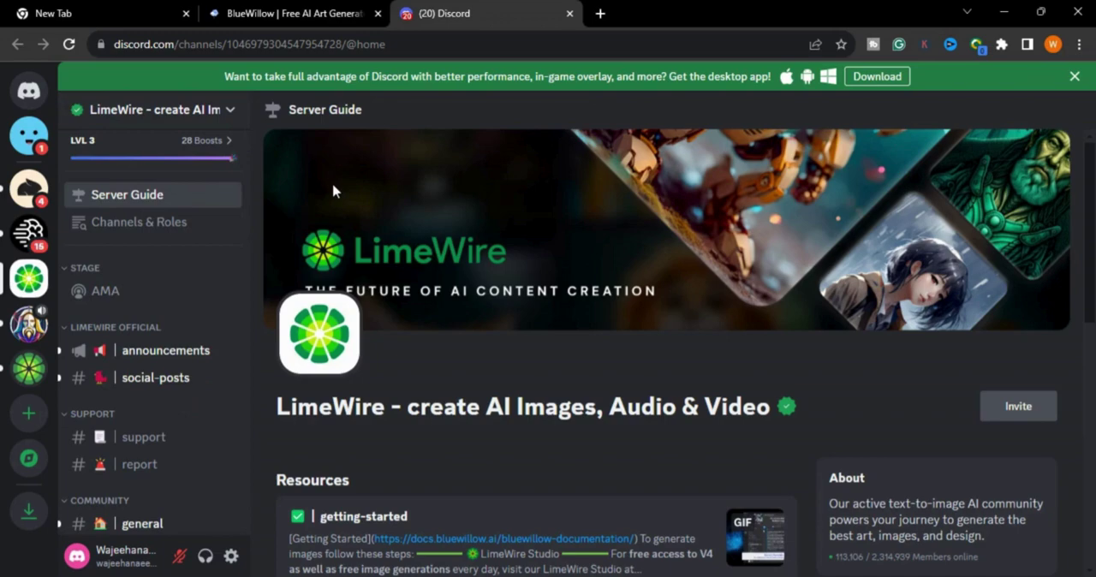
Browse the server guide and enter the rookie-4 image generation channel
scroll("down", 3)
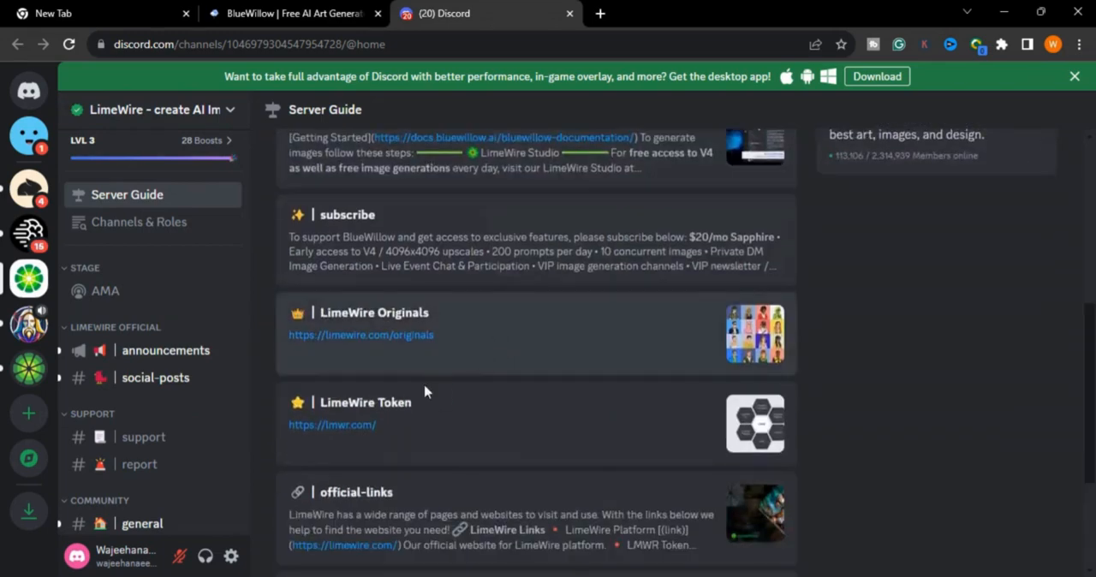
scroll("down", 3)
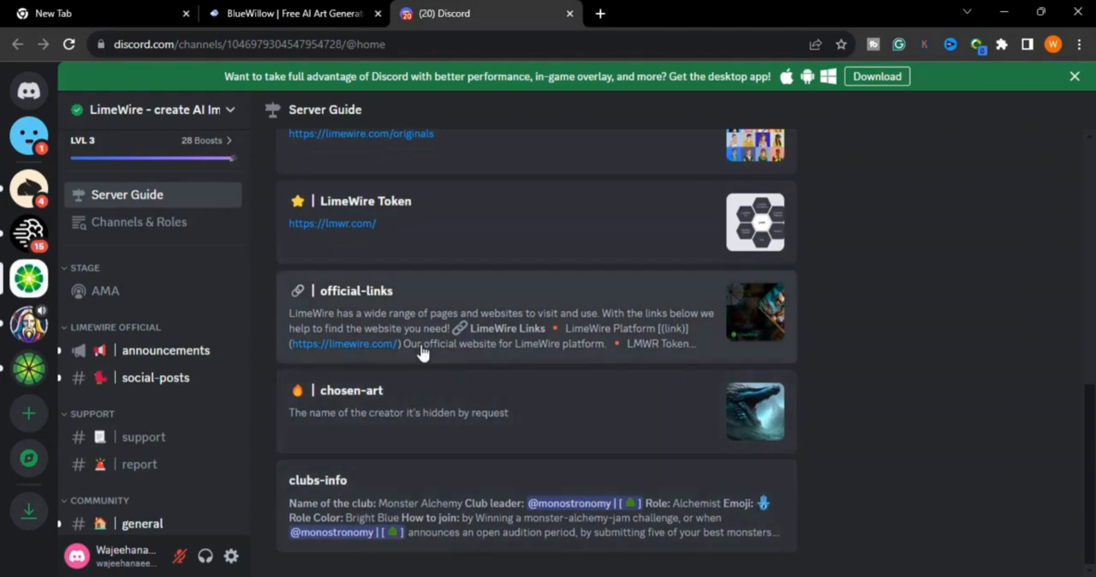
mouse_move(514, 334)
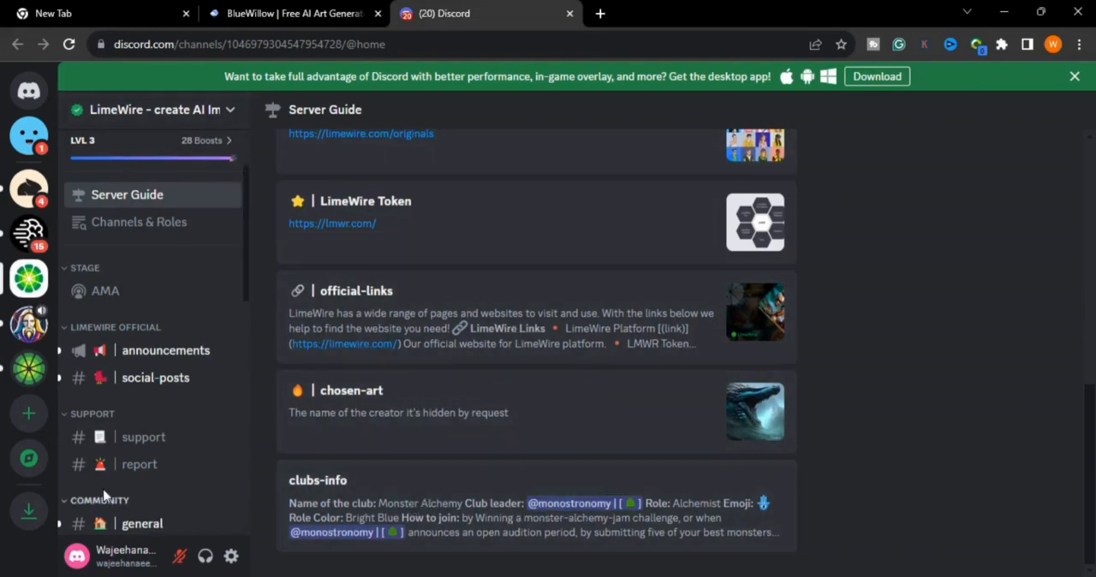
scroll("down", 3)
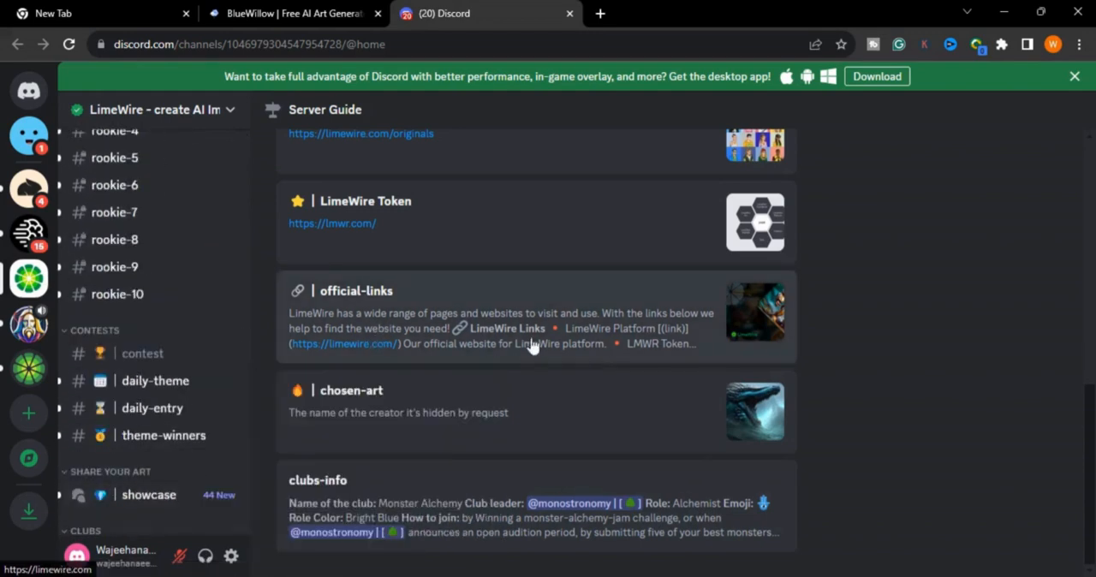
scroll("up", 3)
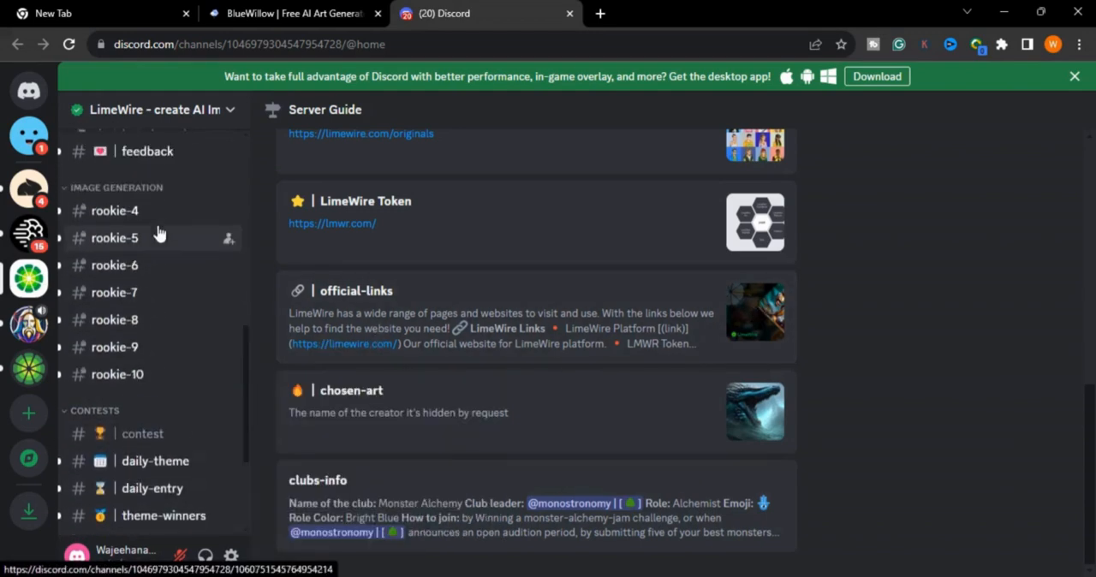
mouse_move(113, 210)
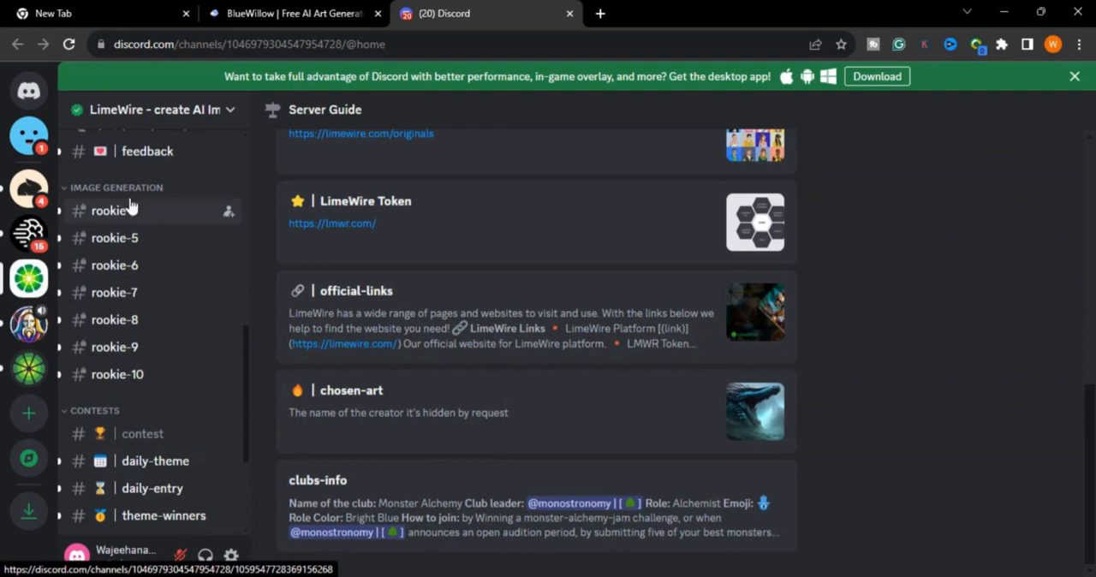
left_click(113, 210)
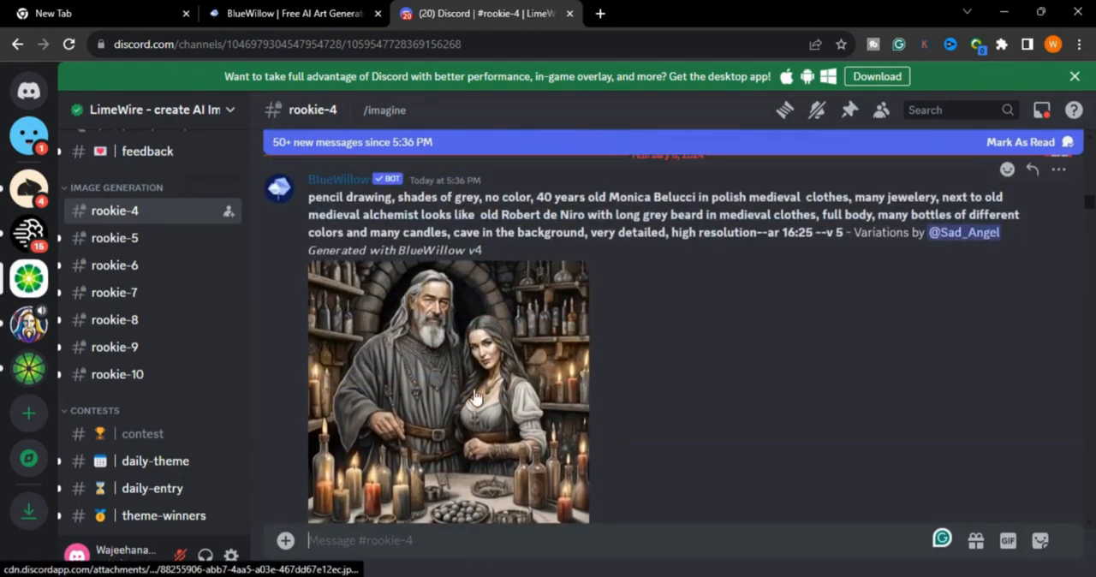
Post the puppy-swimming prompt in rookie-4 and follow the bot's limewire.com/studio link
left_click(445, 393)
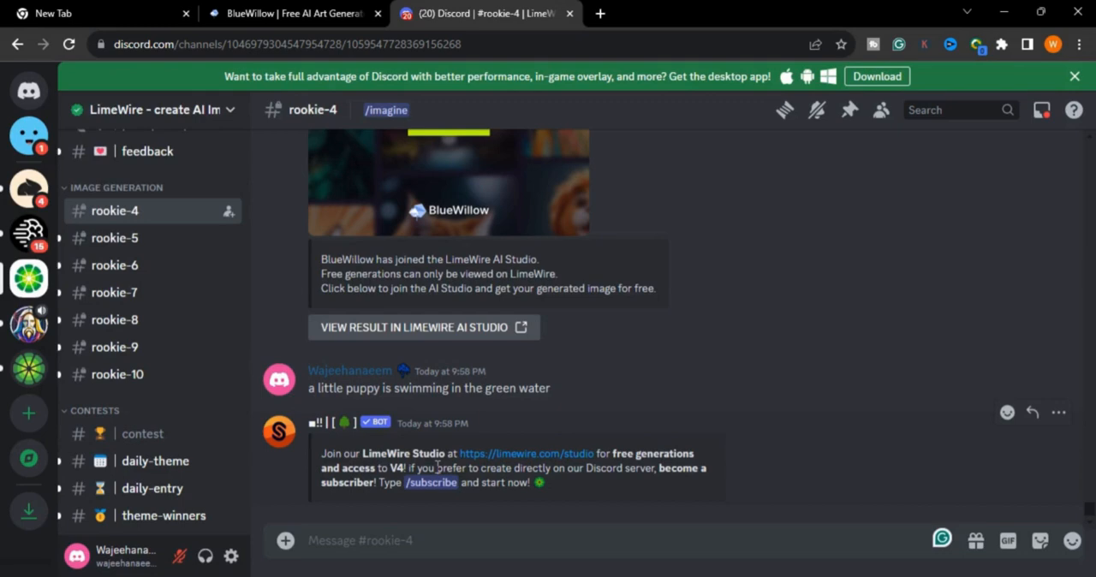
mouse_move(582, 459)
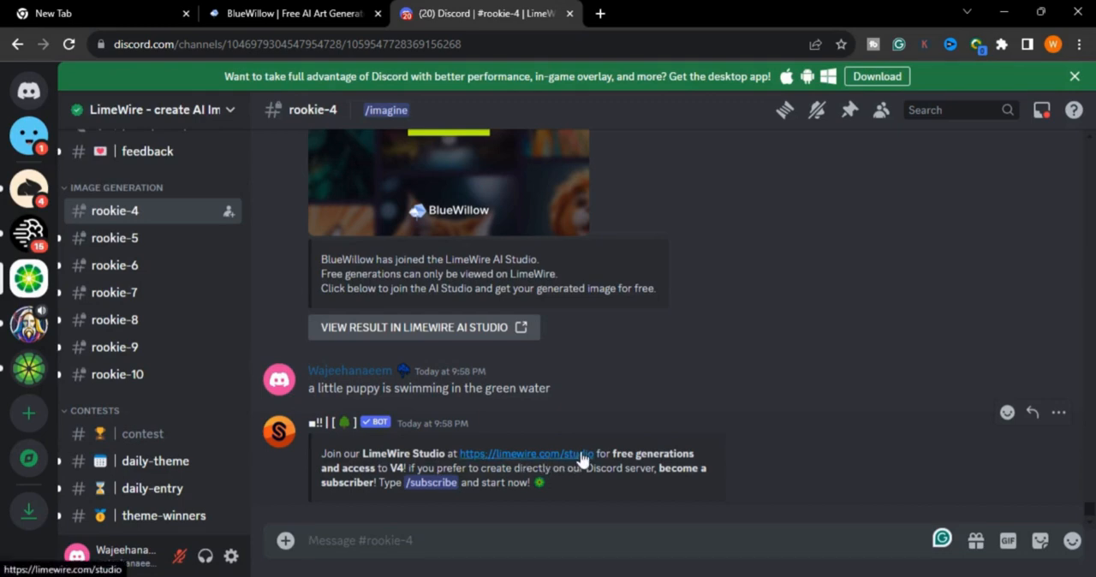
mouse_move(525, 452)
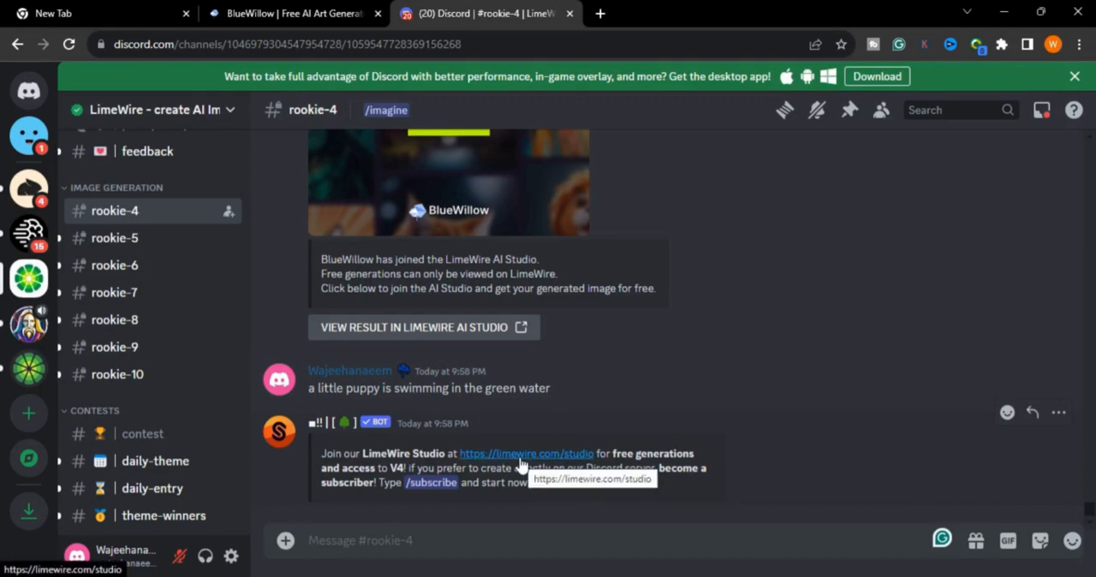
left_click(525, 452)
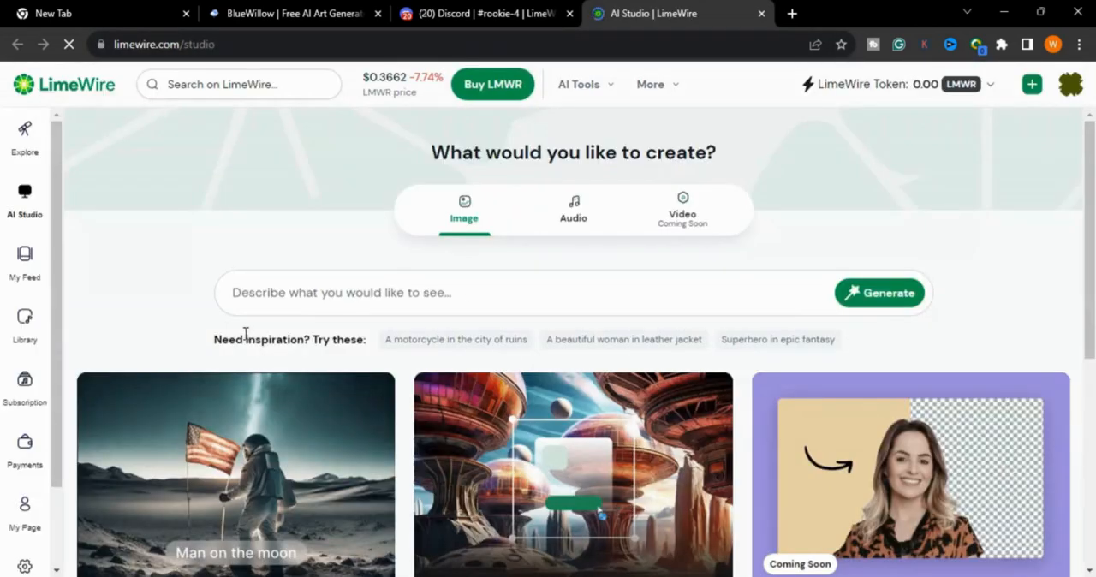
Browse the AI Studio image tools and return to the Image prompt box at the top
scroll("down", 3)
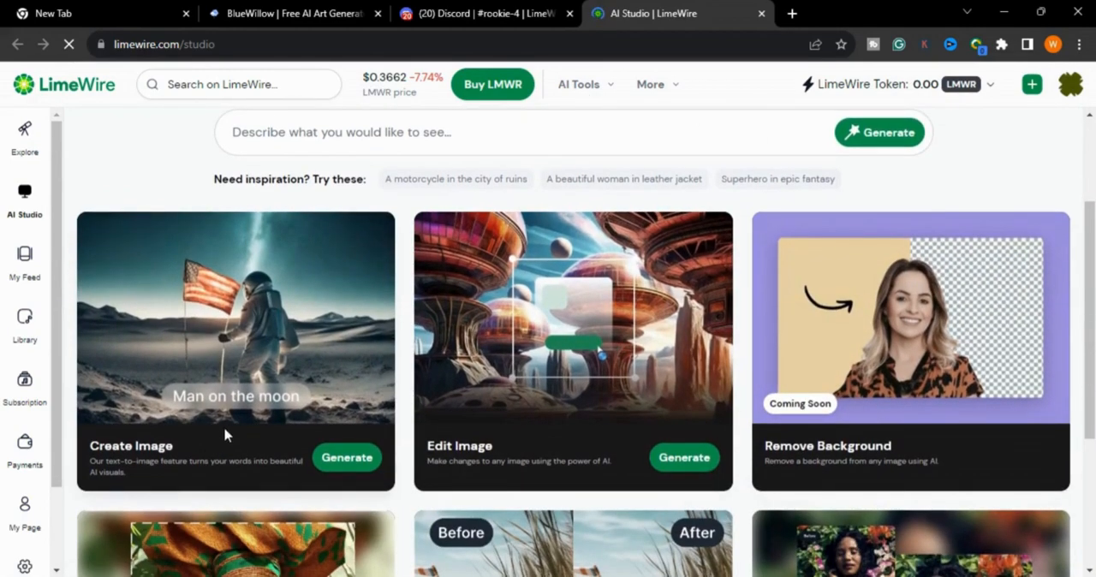
scroll("down", 3)
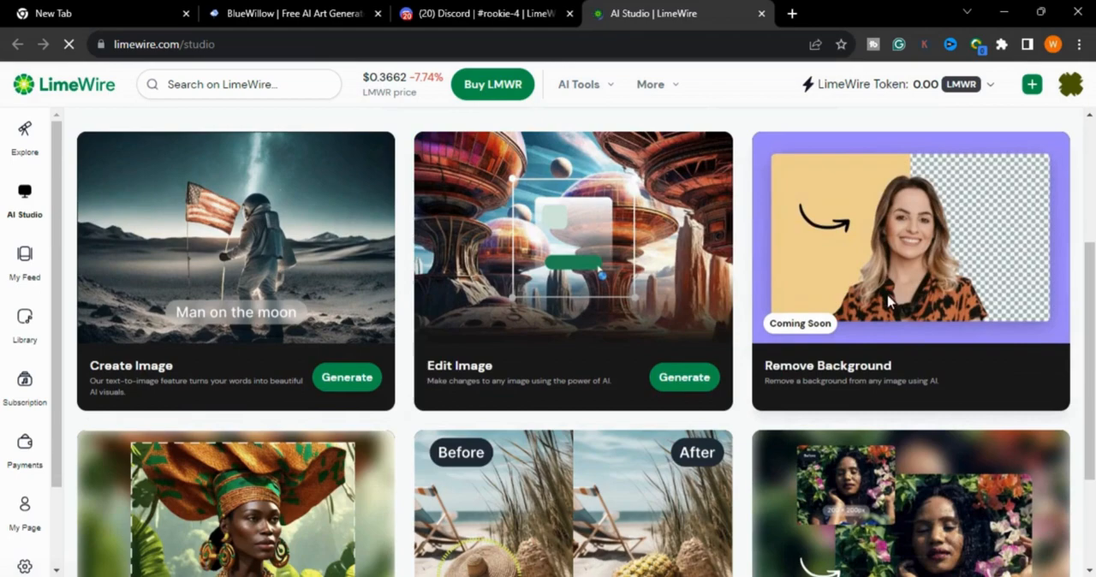
scroll("down", 3)
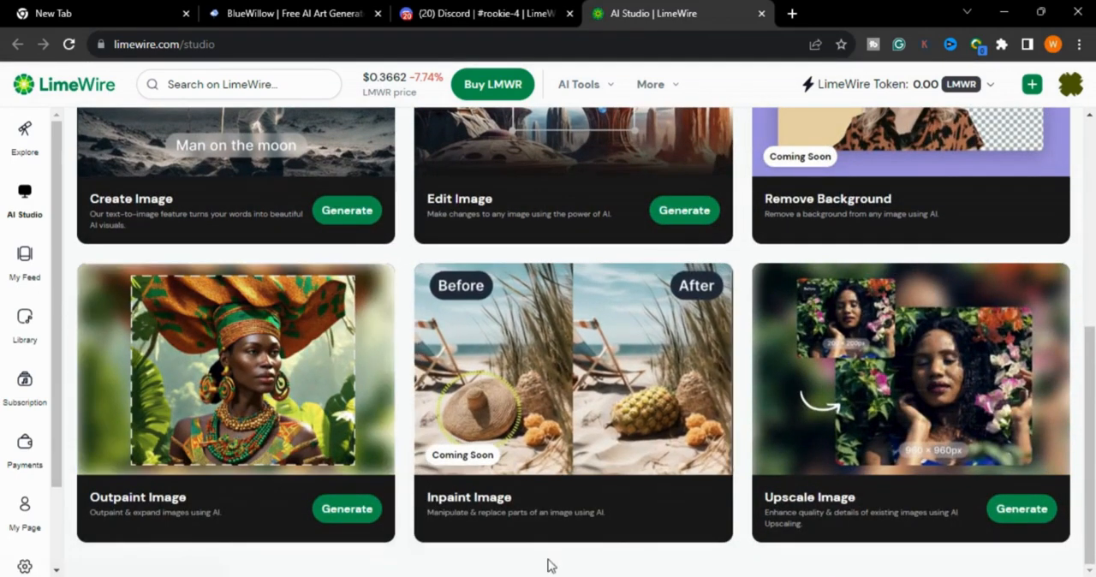
scroll("down", 3)
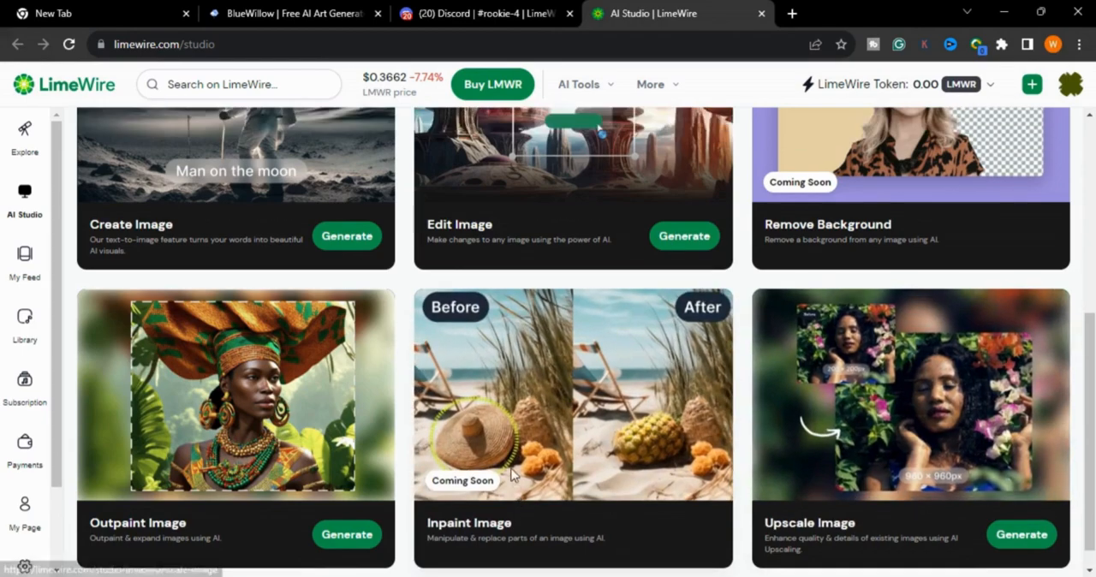
scroll("up", 3)
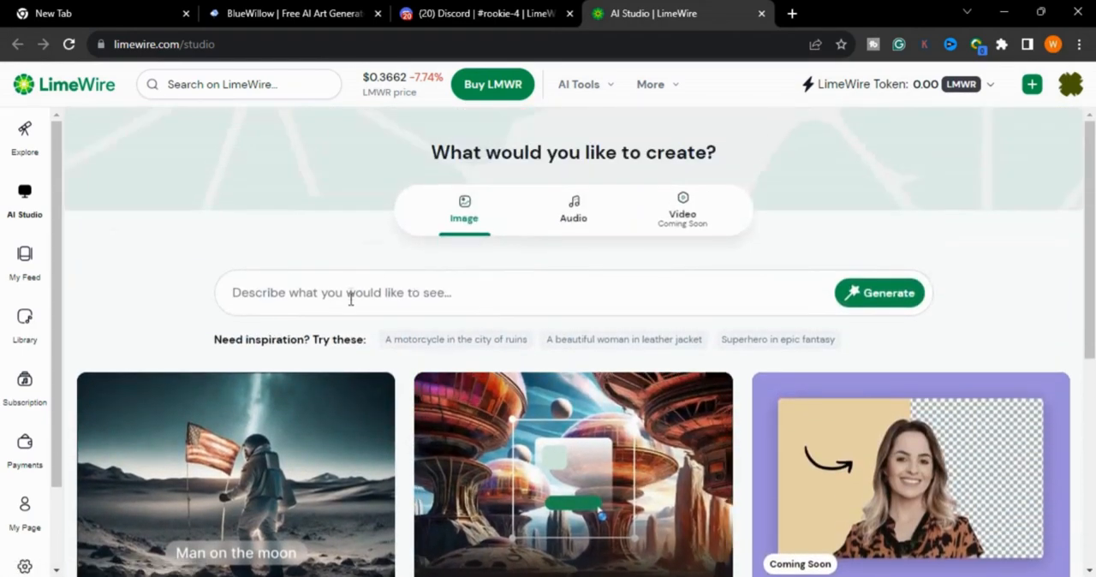
Generate an image from the prompt 'a little puppy is swimming in the green water'
type("a lit")
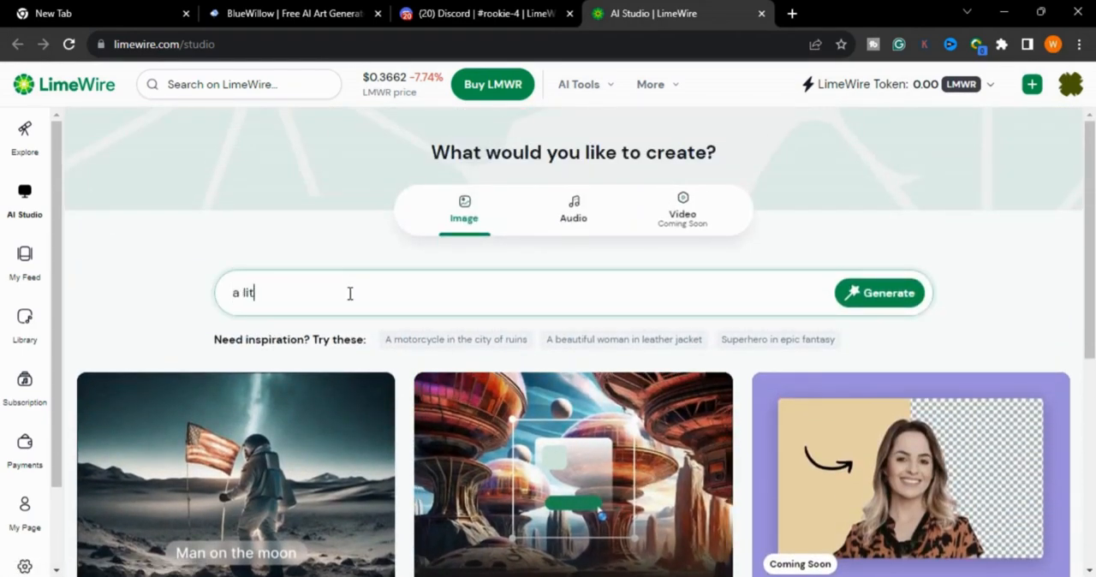
type("tle puppy")
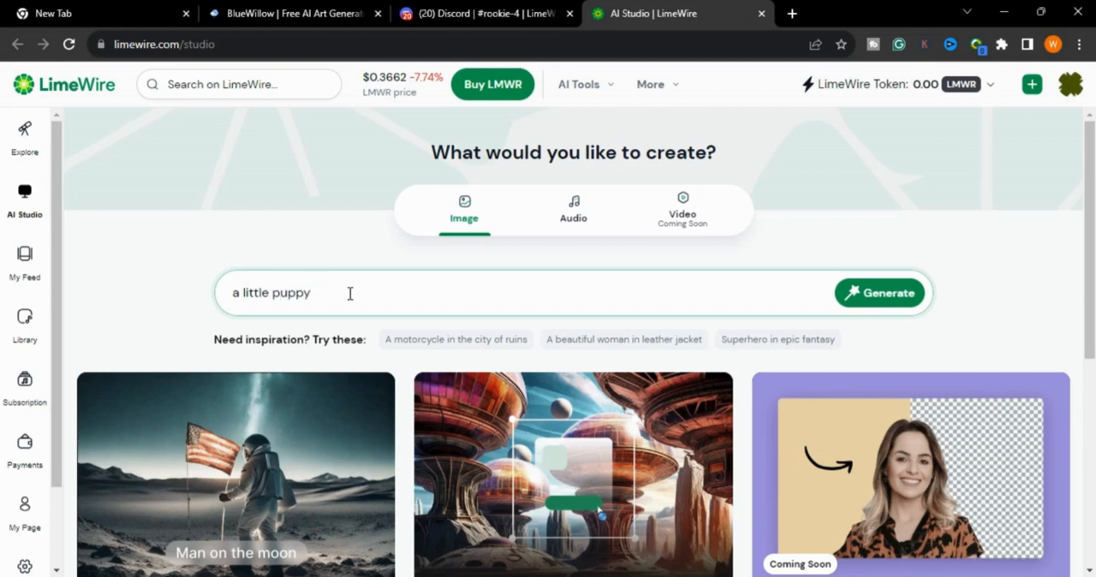
type("is swimming in the green wa")
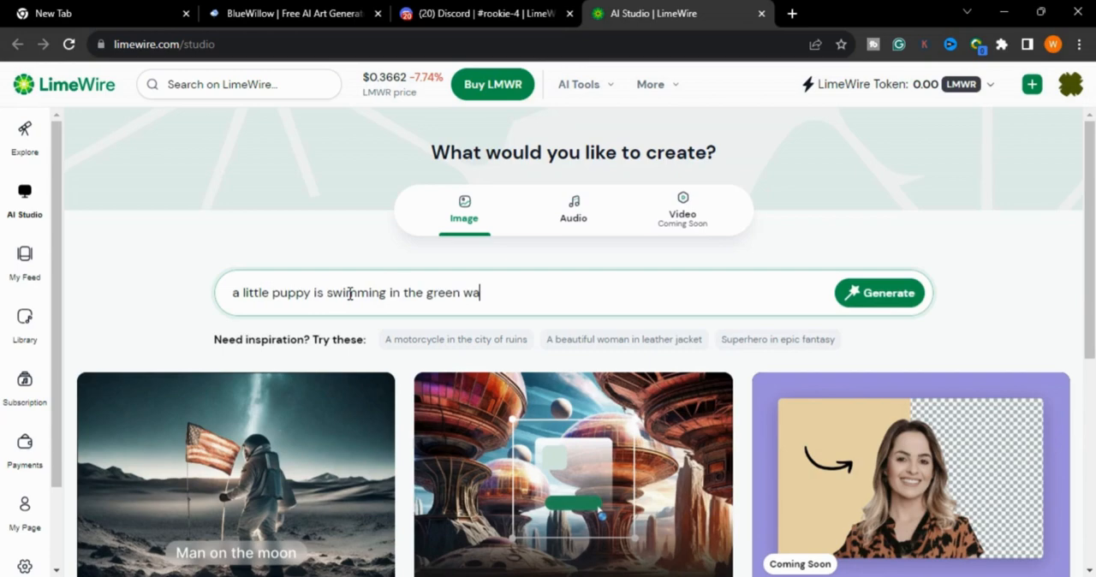
type("ter")
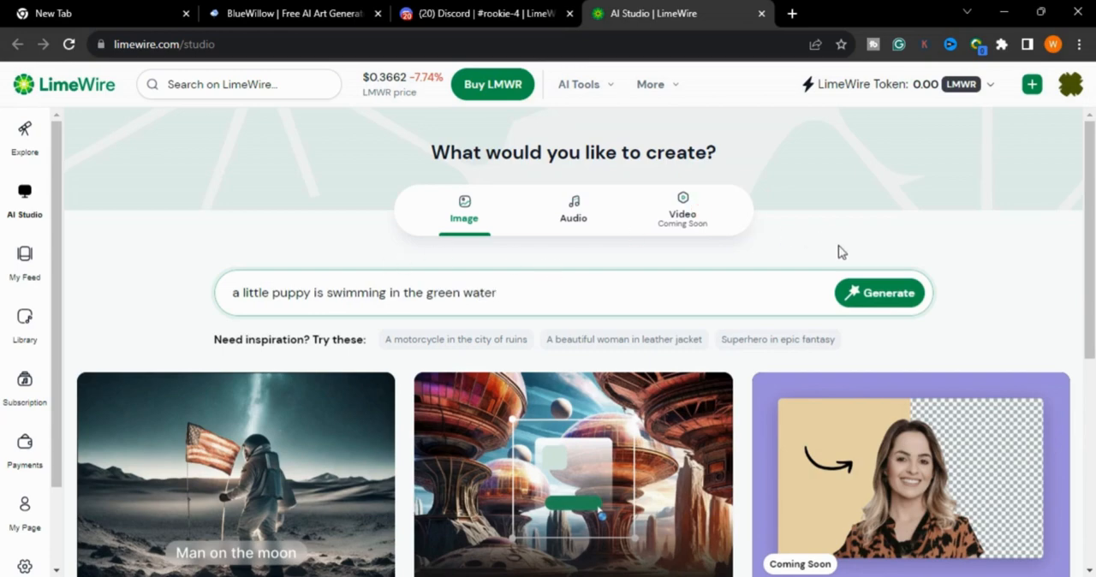
left_click(880, 291)
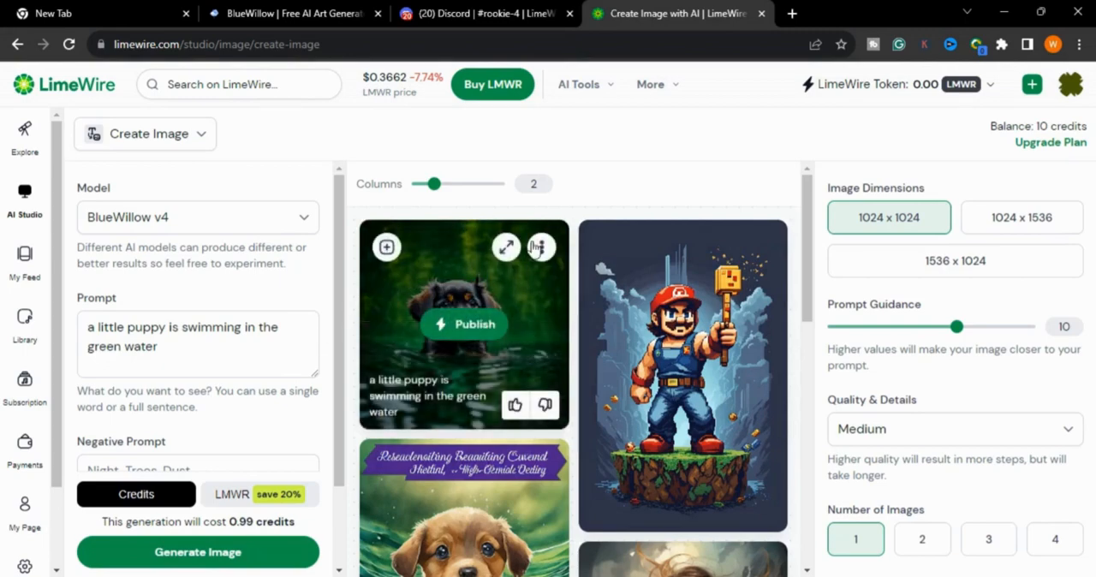
left_click(462, 324)
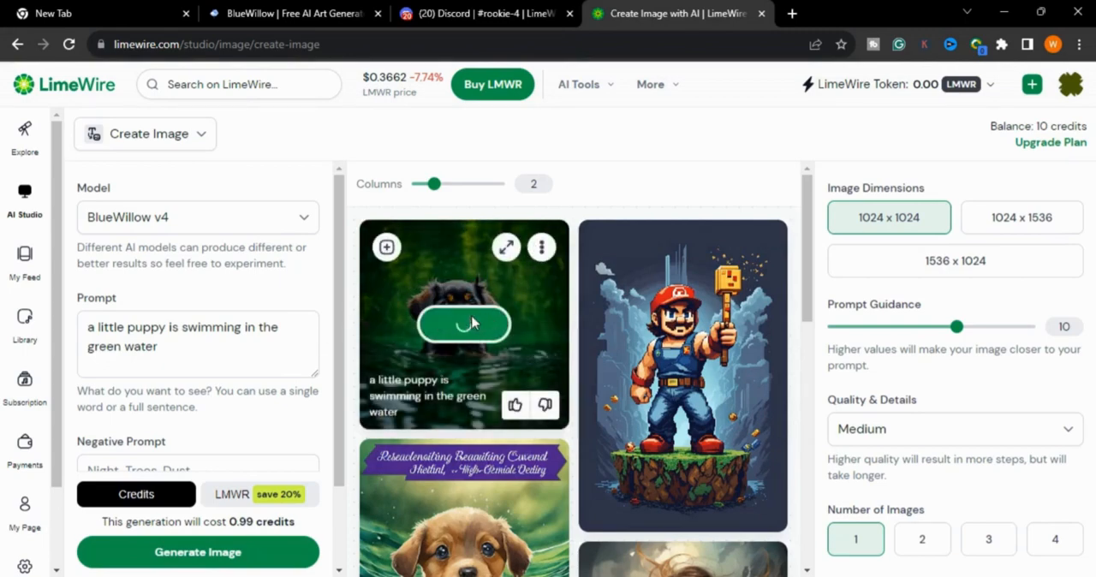
mouse_move(459, 332)
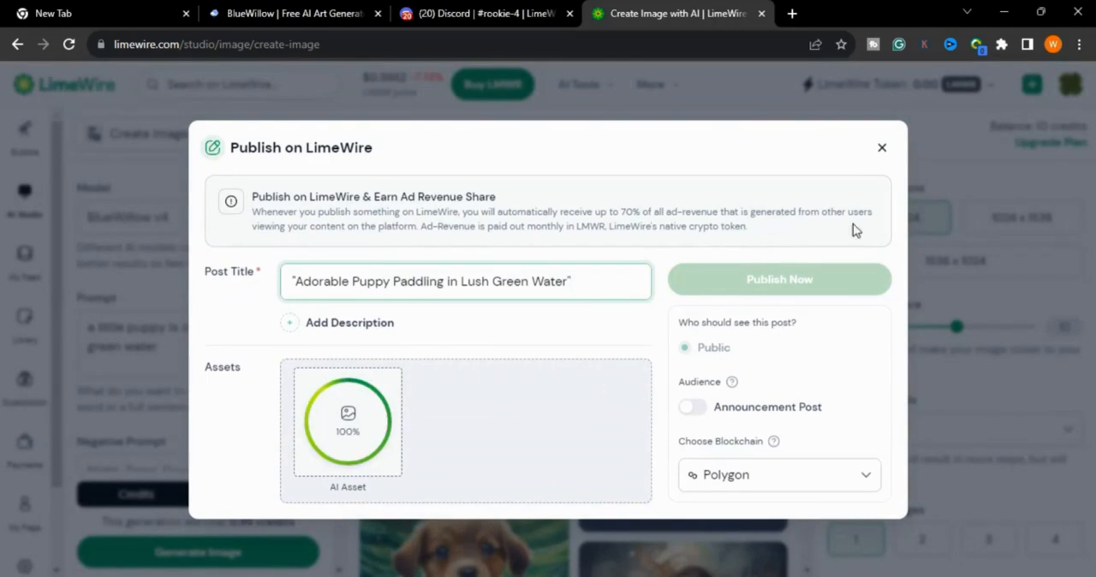
left_click(879, 148)
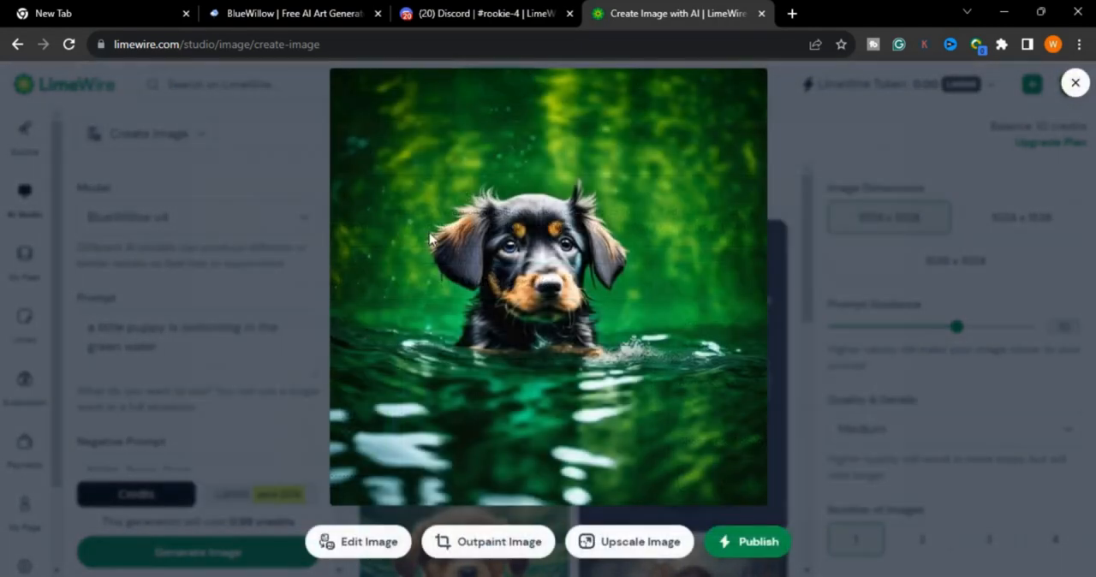
mouse_move(637, 288)
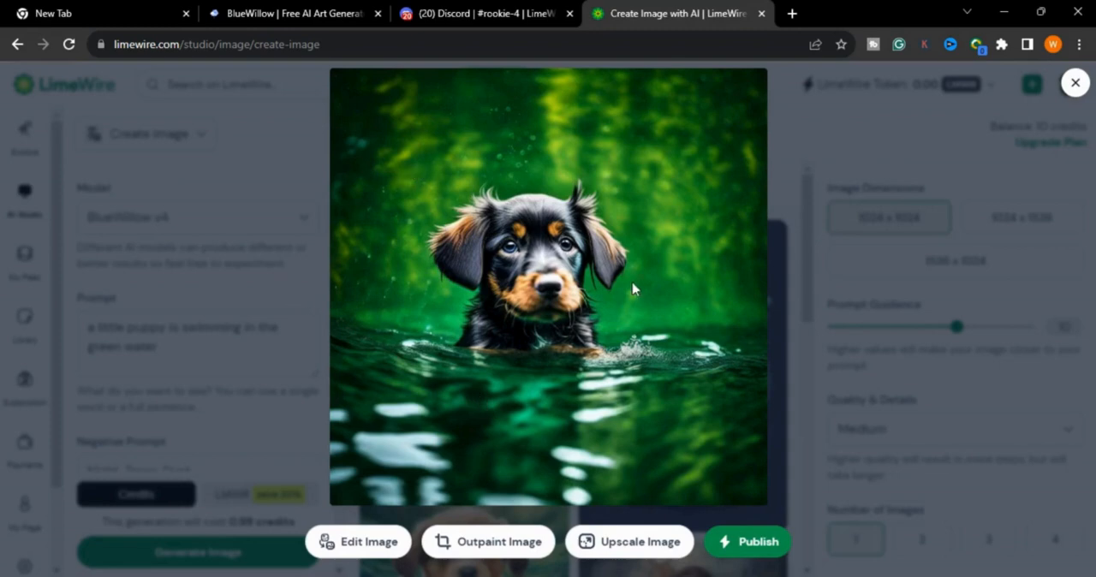
mouse_move(558, 257)
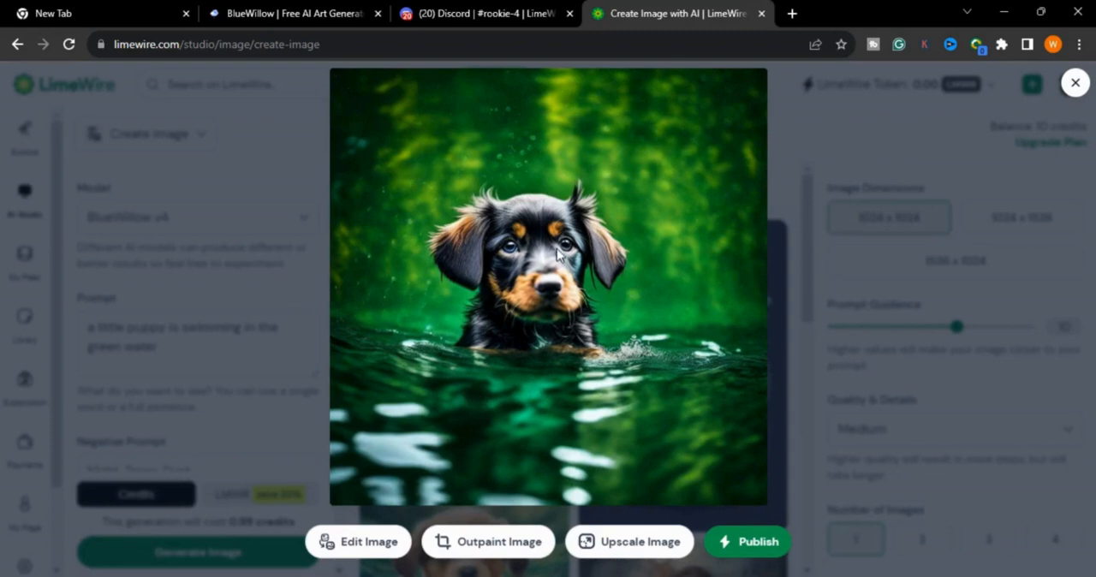
mouse_move(607, 271)
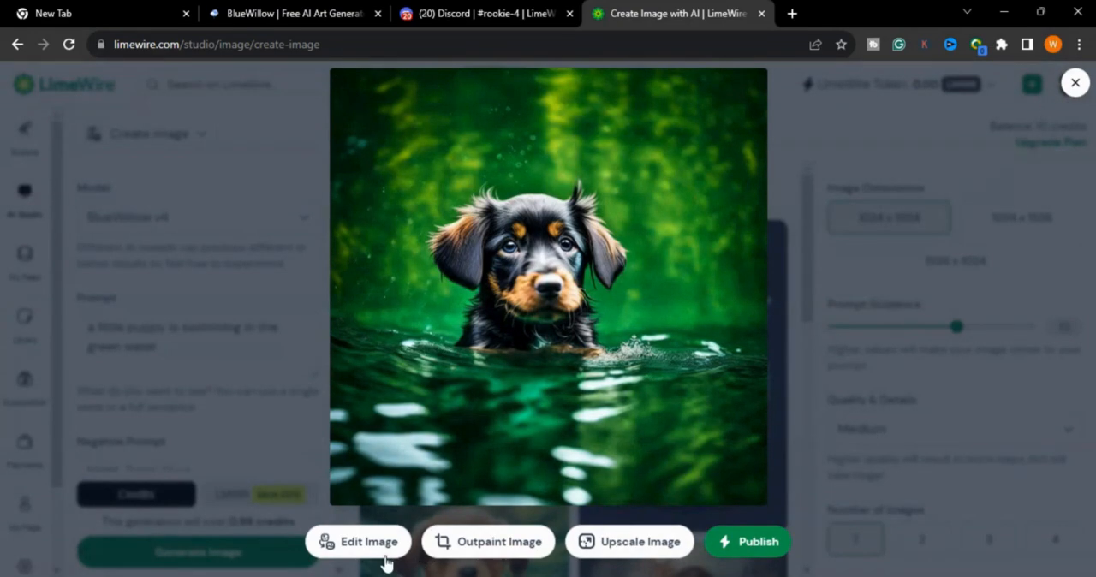
mouse_move(513, 559)
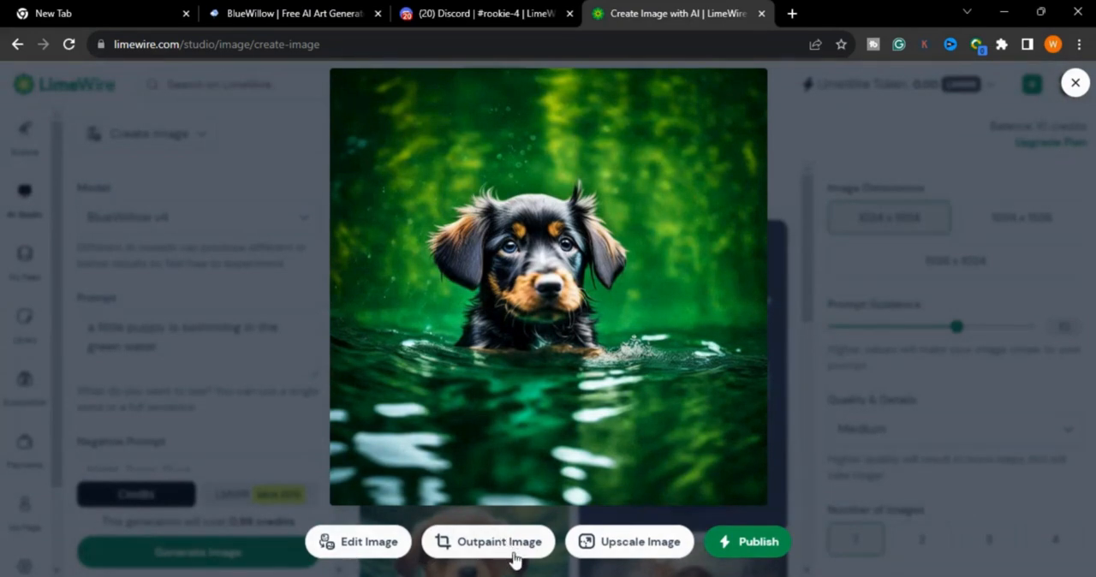
left_click(1075, 82)
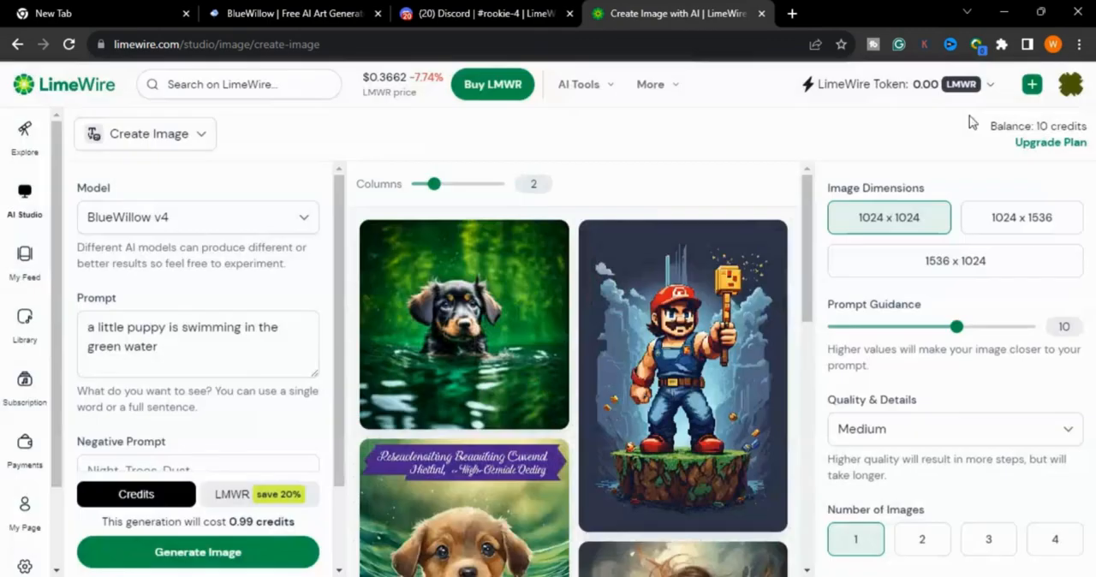
Download the swimming puppy image via its three-dot menu
left_click(541, 246)
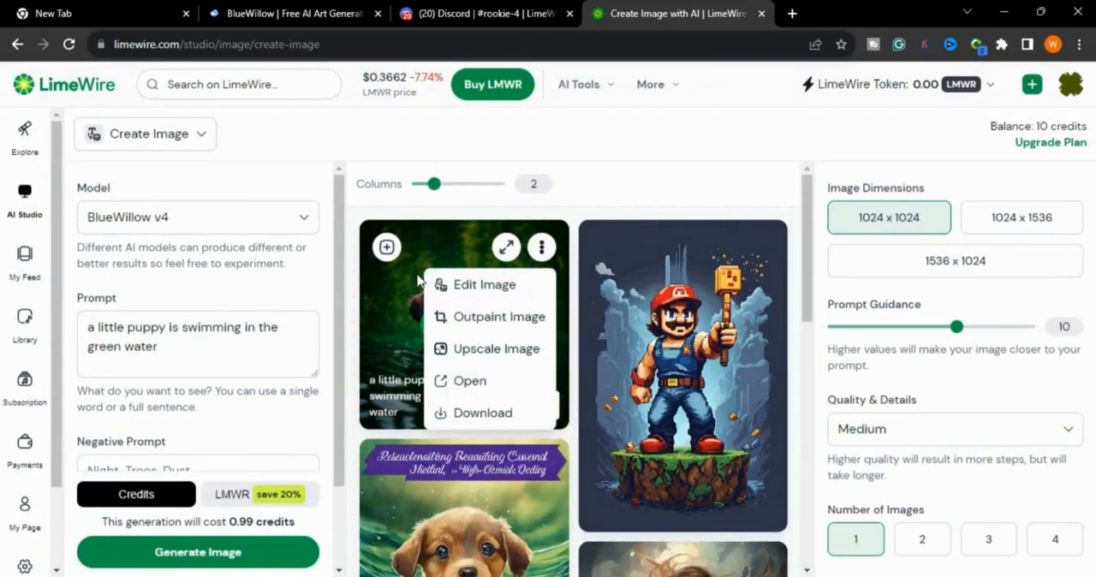
mouse_move(483, 412)
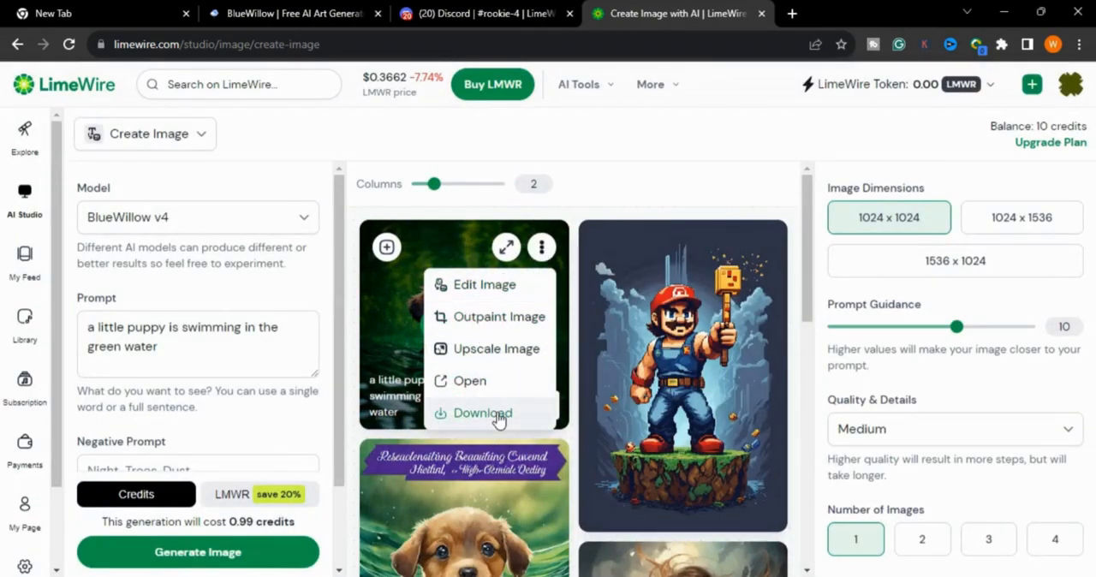
left_click(482, 413)
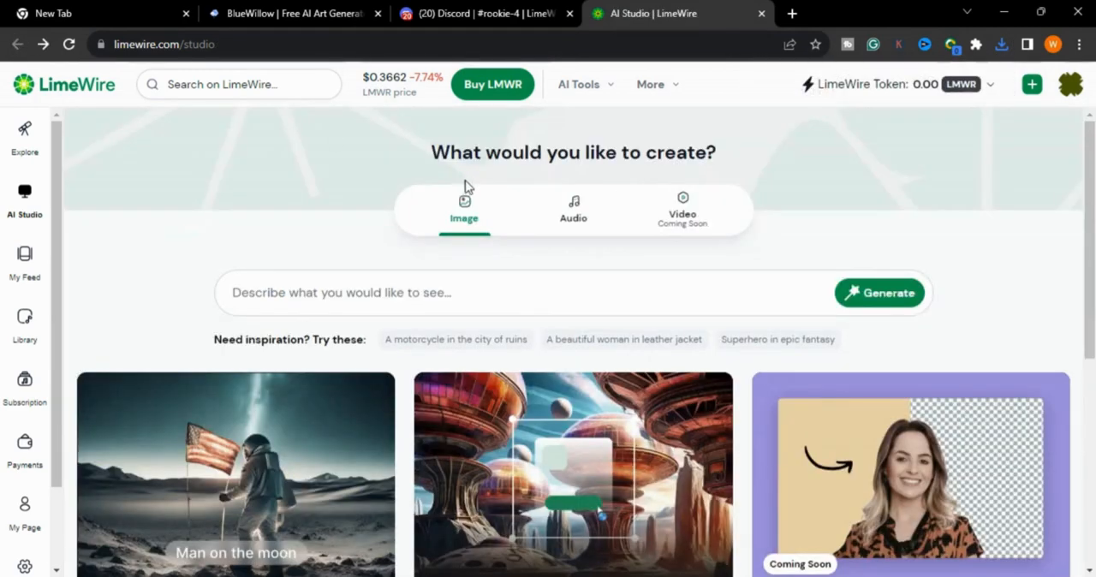
Go to the Audio tools and start the Create Music text-to-music generator
left_click(572, 209)
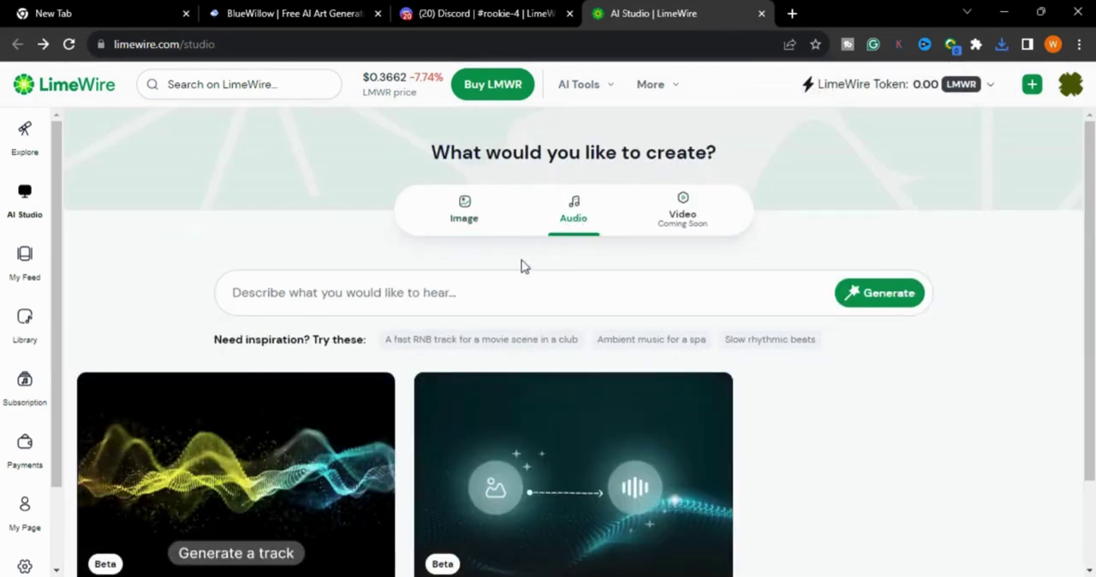
scroll("down", 3)
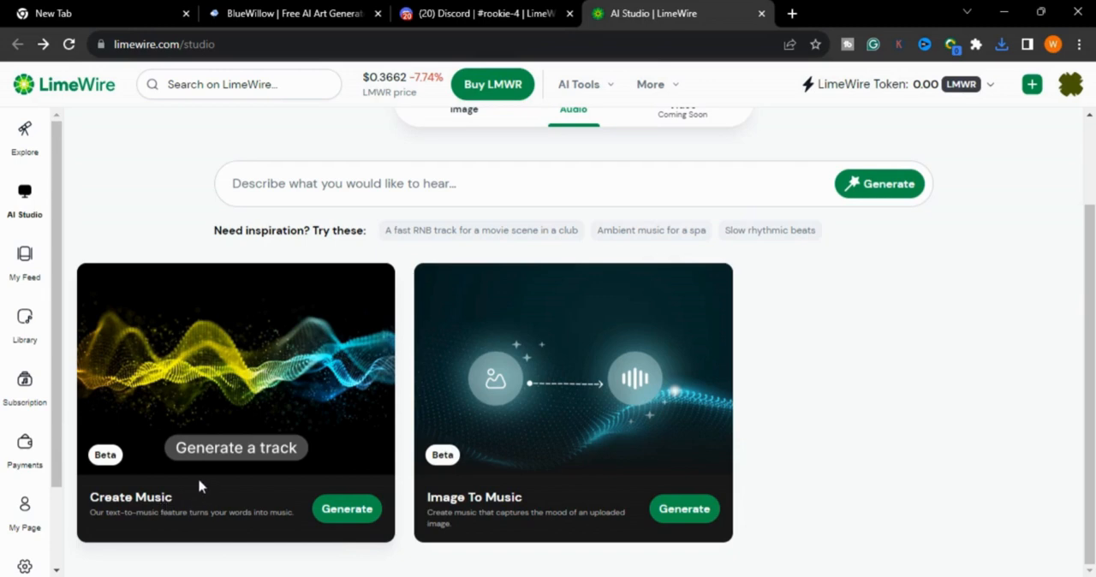
left_click(346, 507)
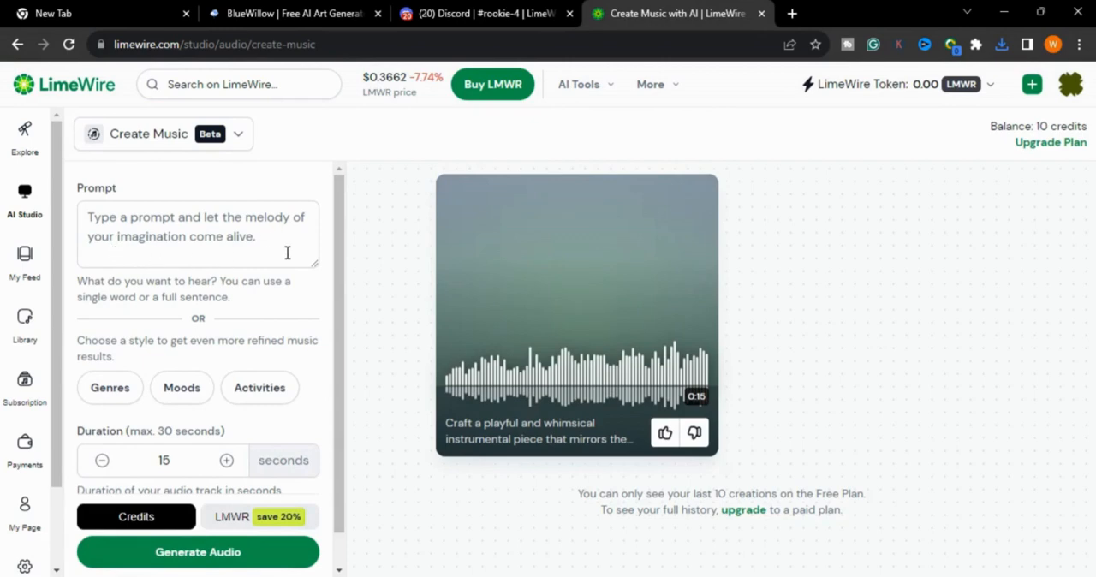
Write the music prompt 'create a calm and peaceful nature instrumental music'
type("create a c")
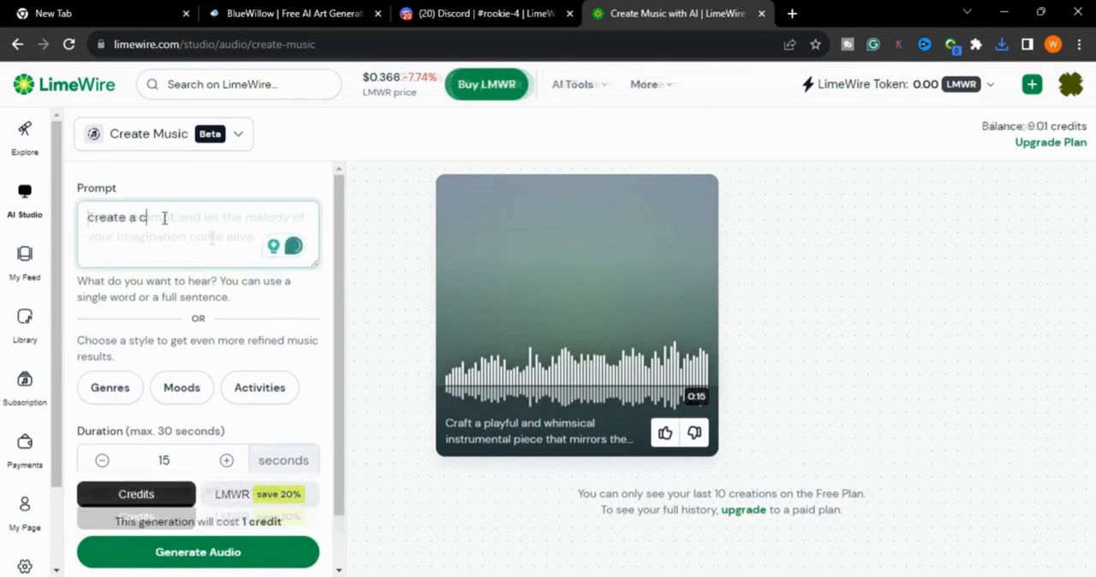
type("al")
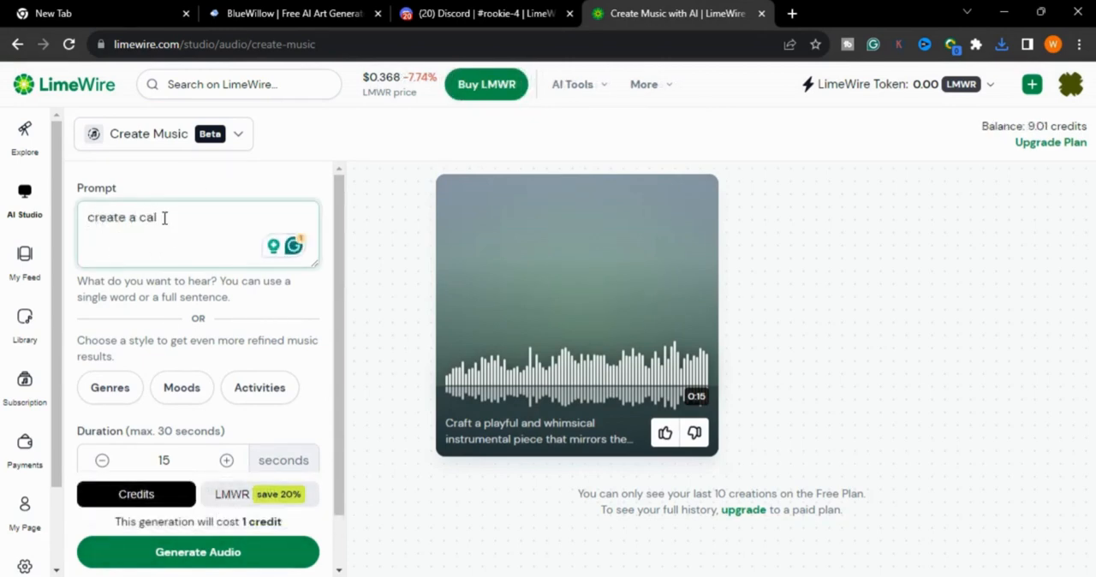
type("m an")
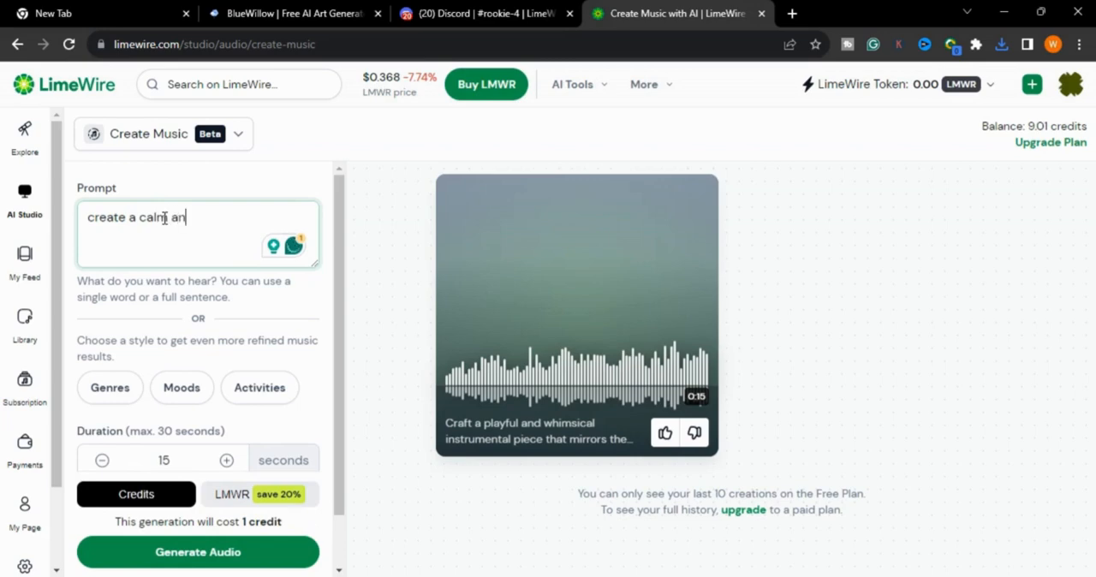
type("and p")
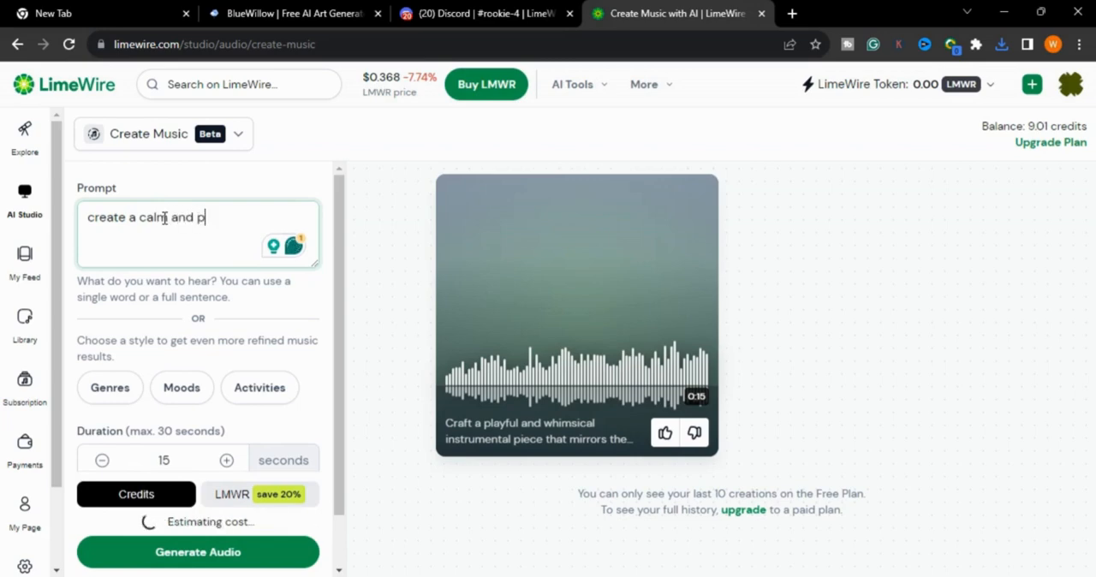
type("eacf")
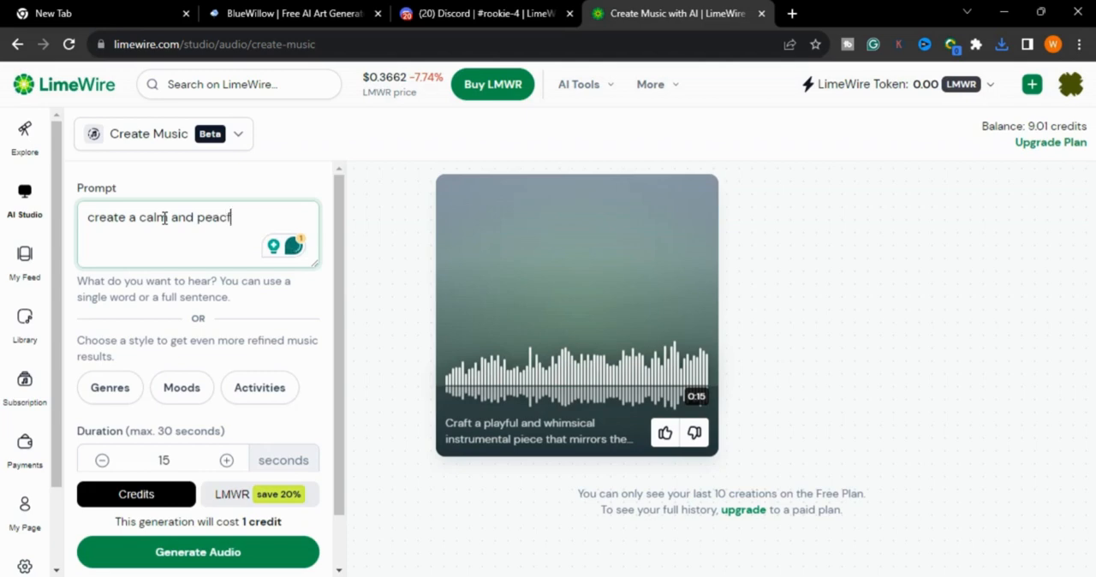
type("ful natu")
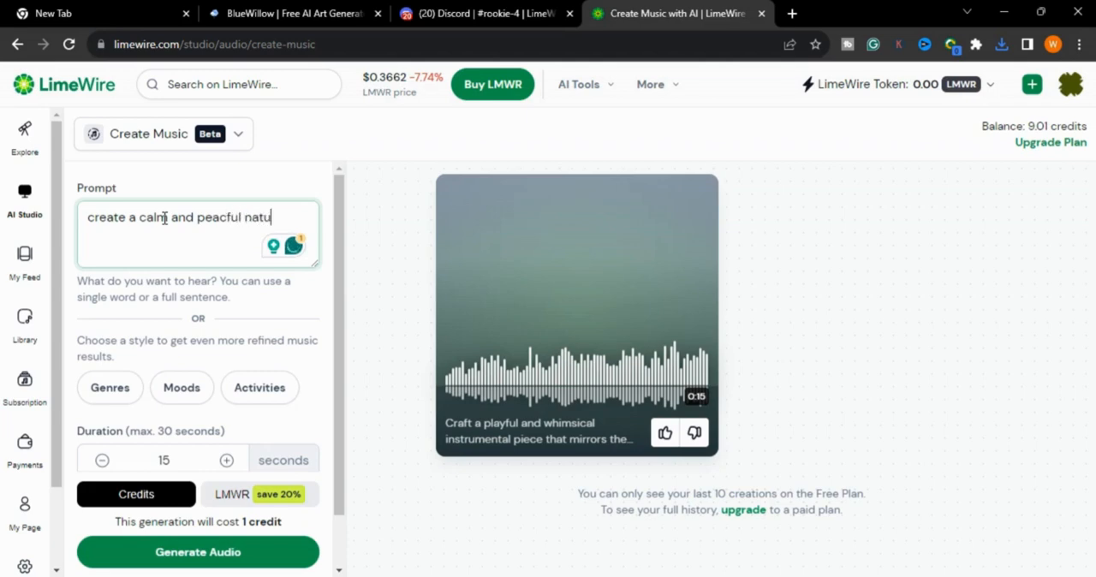
type("re")
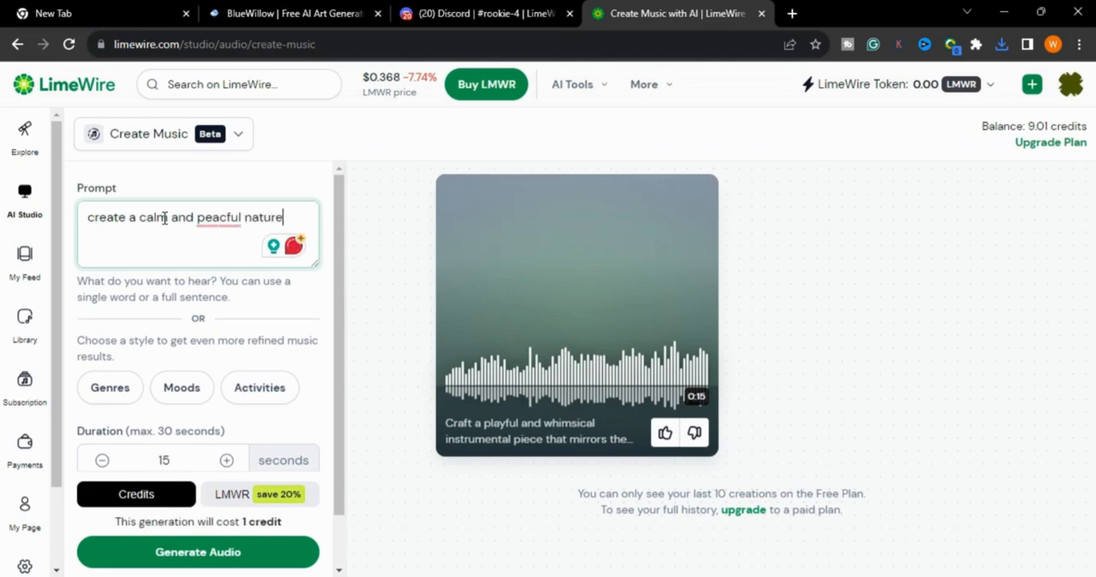
type("in")
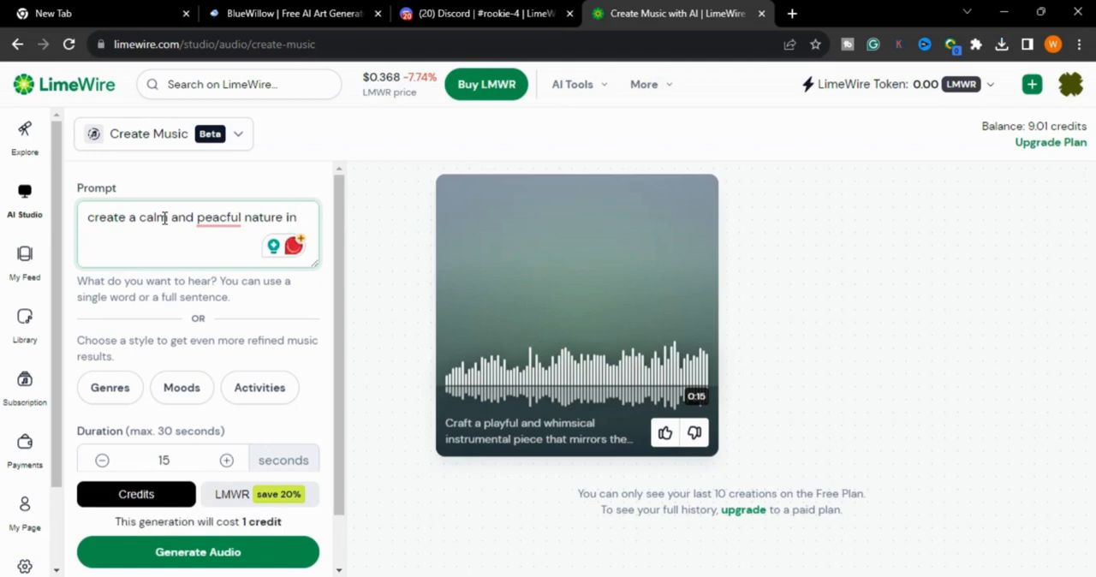
type("instru")
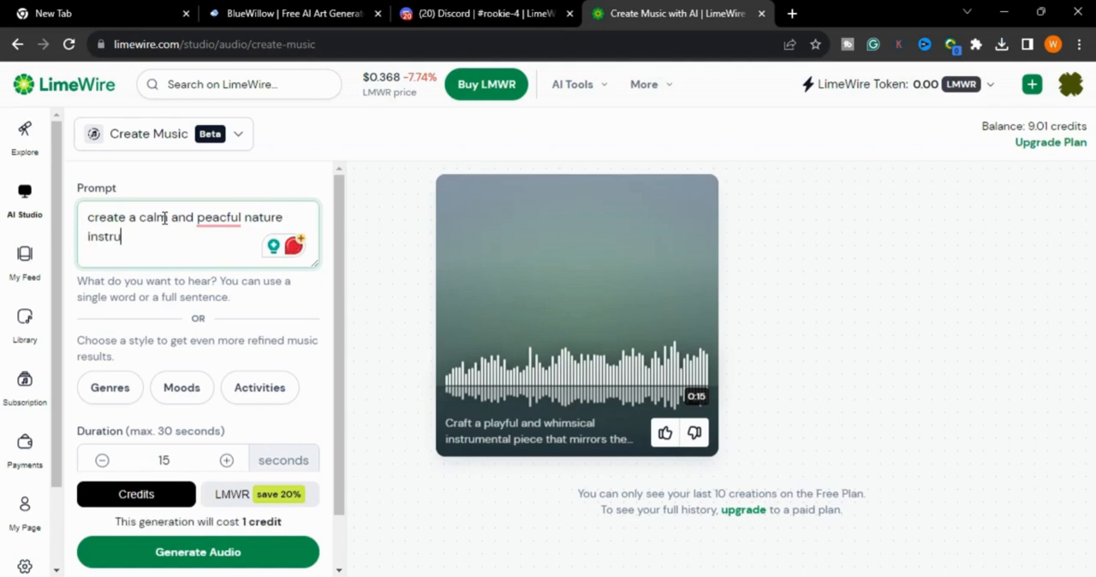
type("mental")
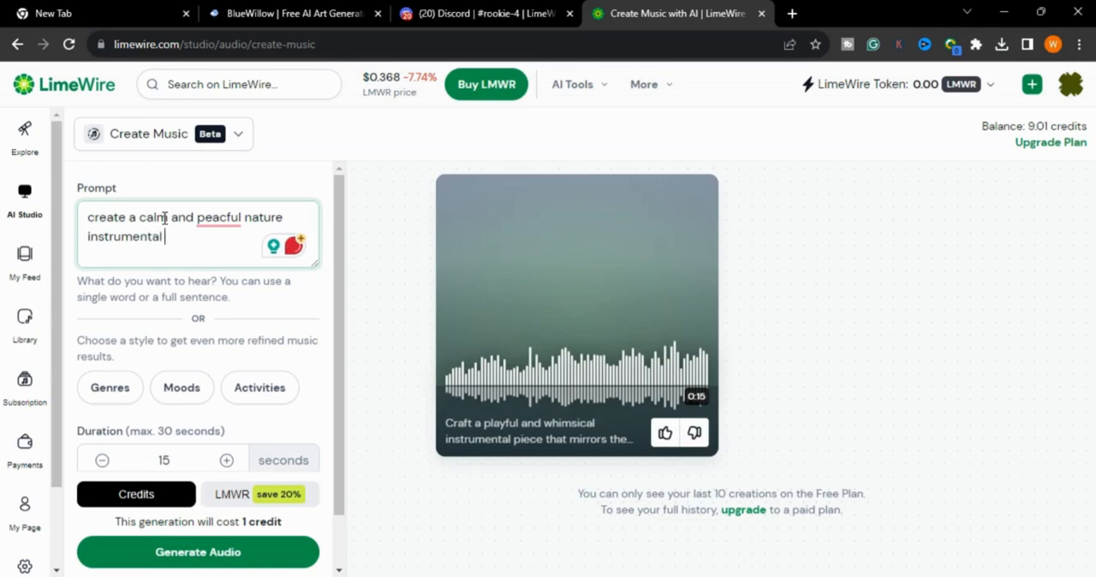
type("music")
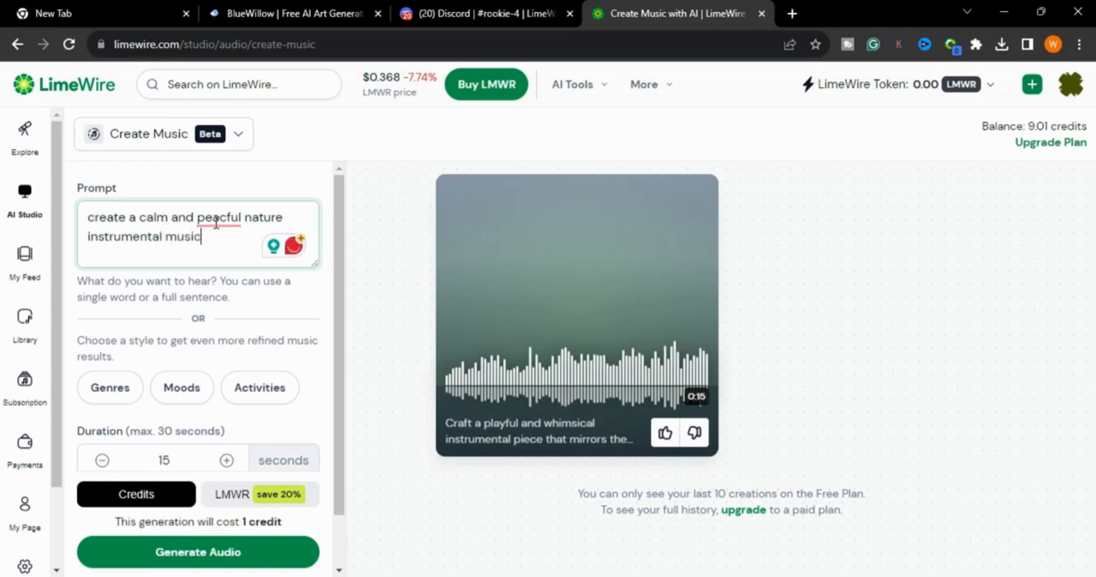
Check the prompt via the context menu and add a stray 'iof' mid-text
right_click(201, 236)
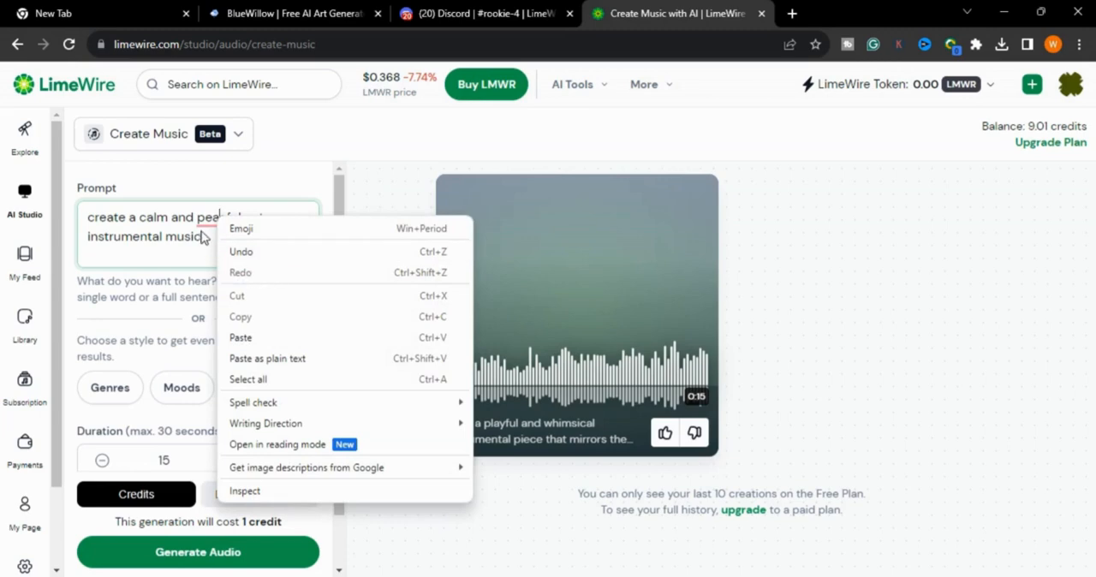
left_click(197, 236)
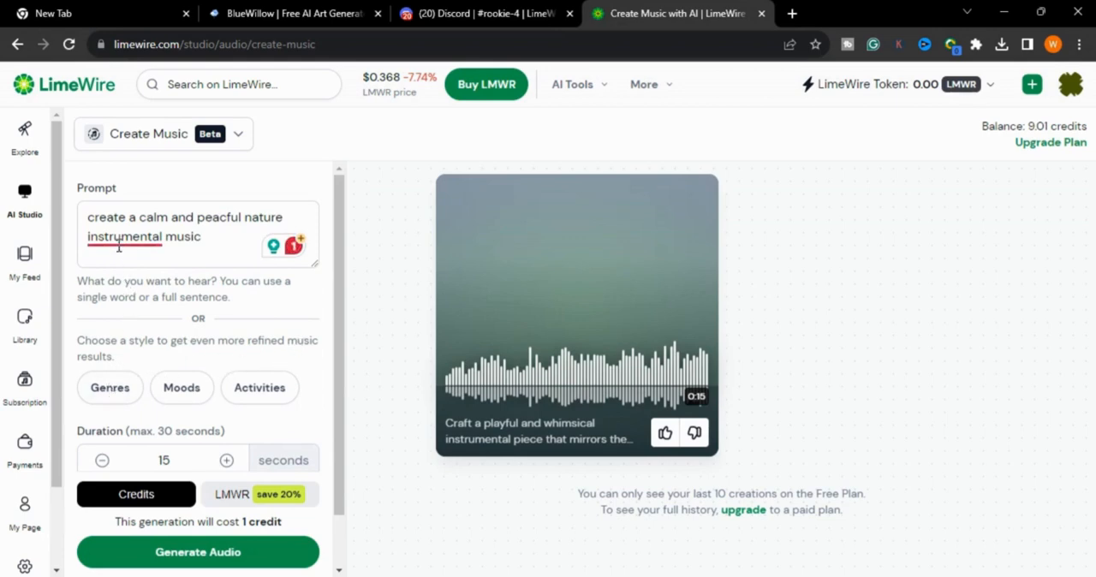
type("iof")
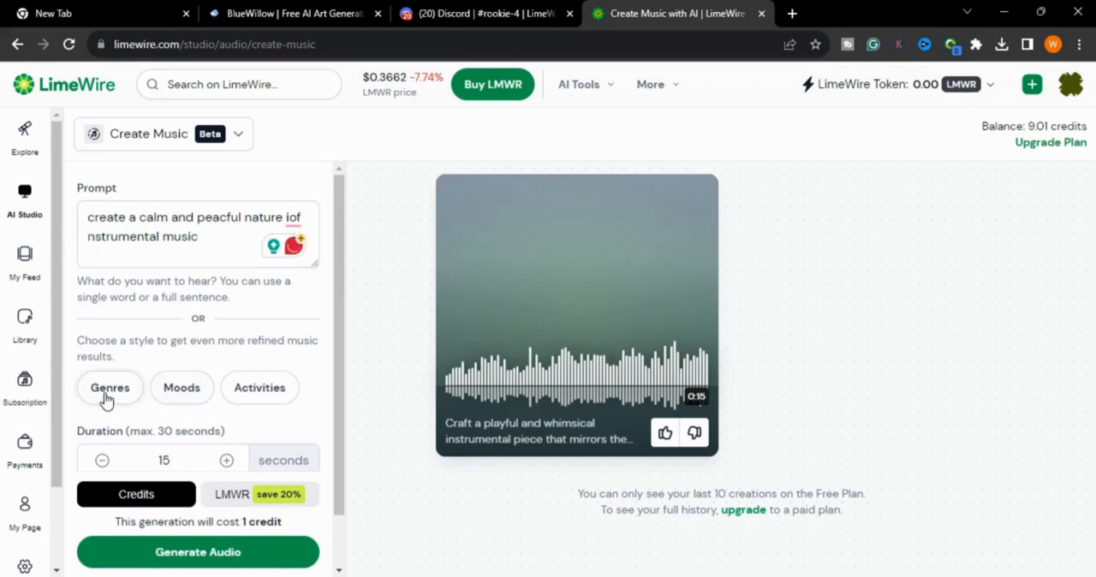
Tag the track with the Ambient genre's Atmosphere style
left_click(109, 387)
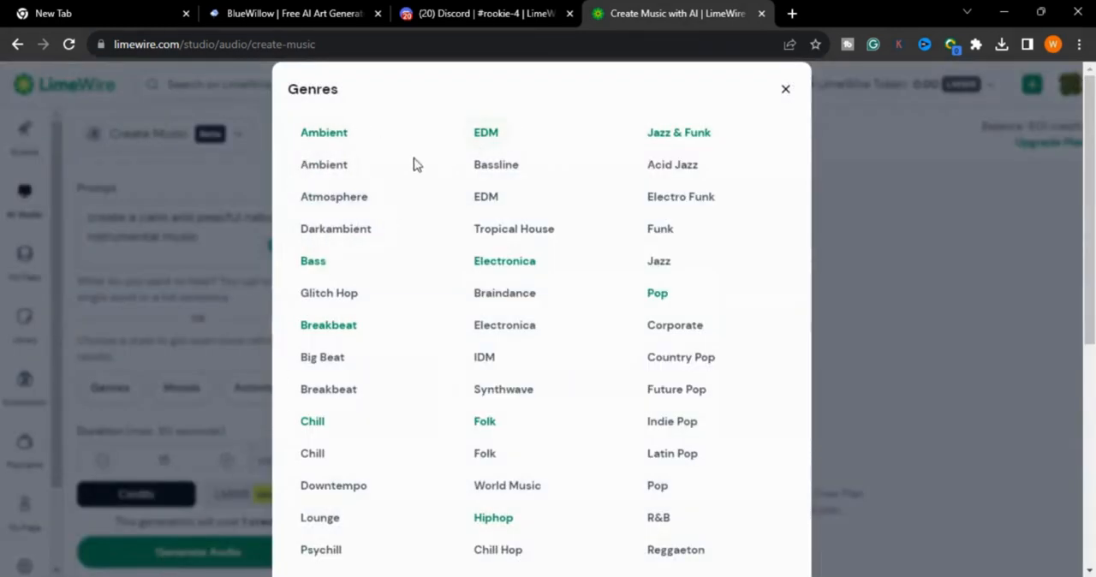
mouse_move(602, 118)
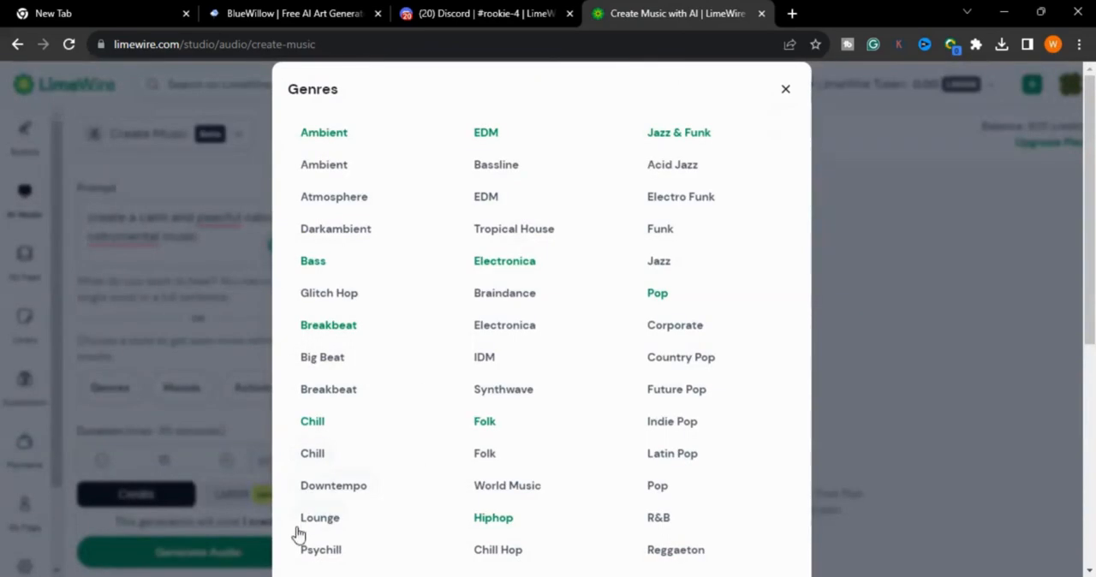
left_click(784, 89)
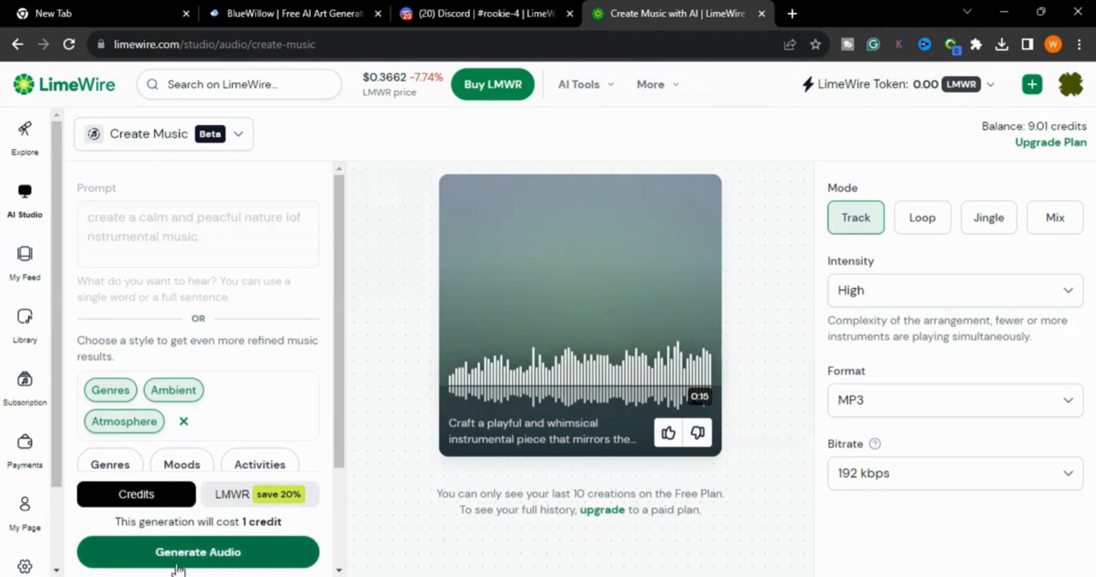
Generate the Ambient Atmosphere music track with Generate Audio
left_click(199, 552)
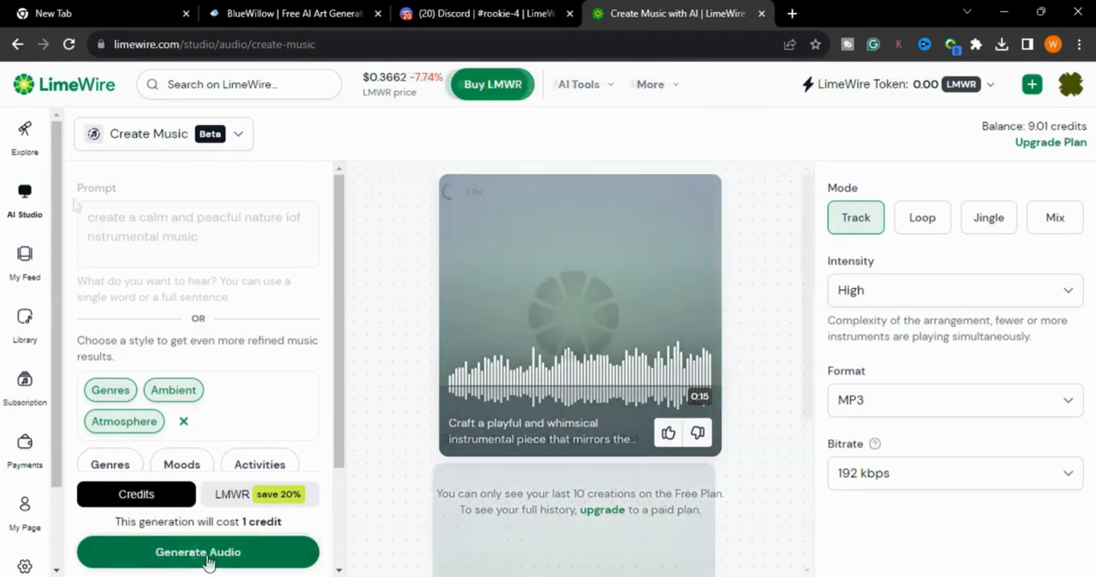
left_click(198, 551)
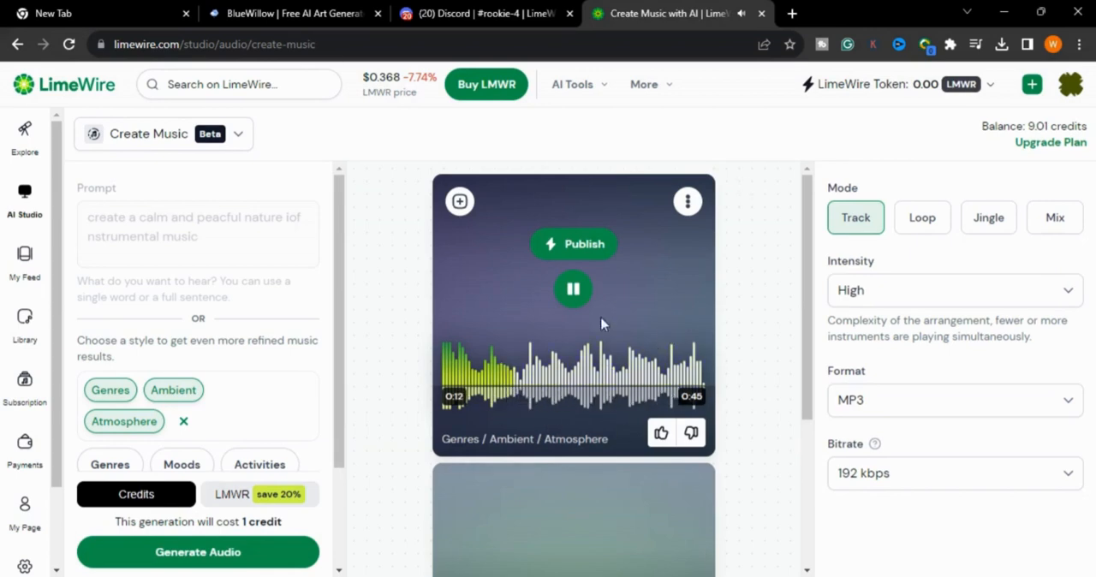
mouse_move(688, 202)
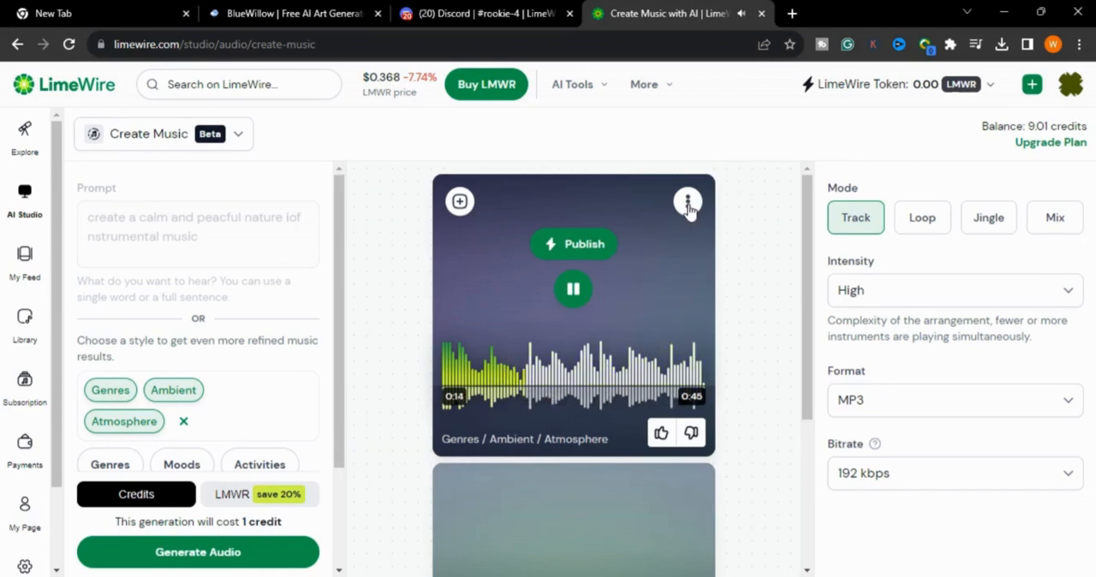
Download the generated track from its more-options menu, then switch to Create Image
left_click(688, 202)
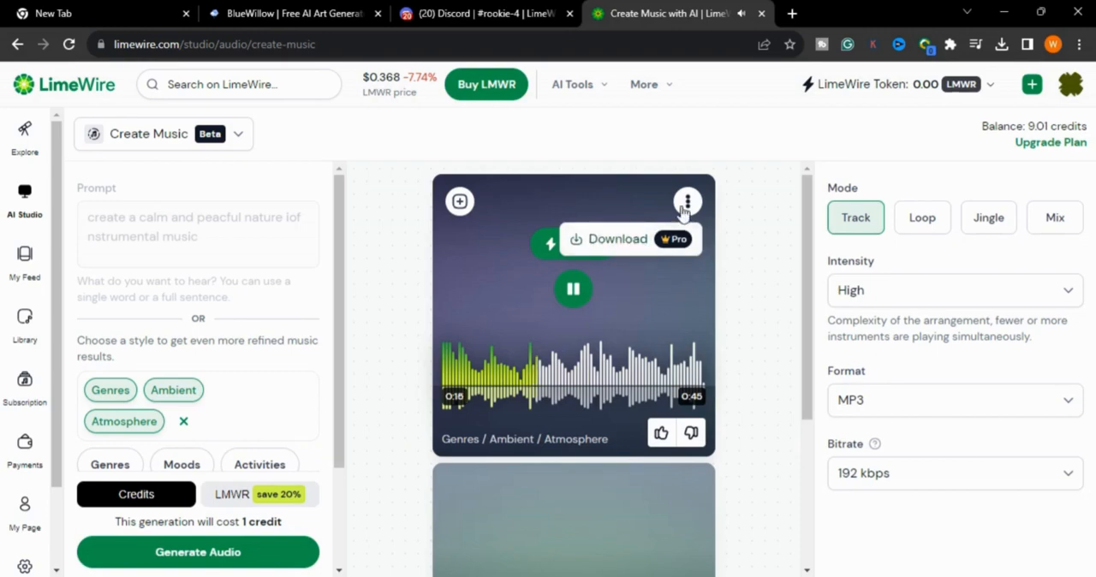
left_click(24, 199)
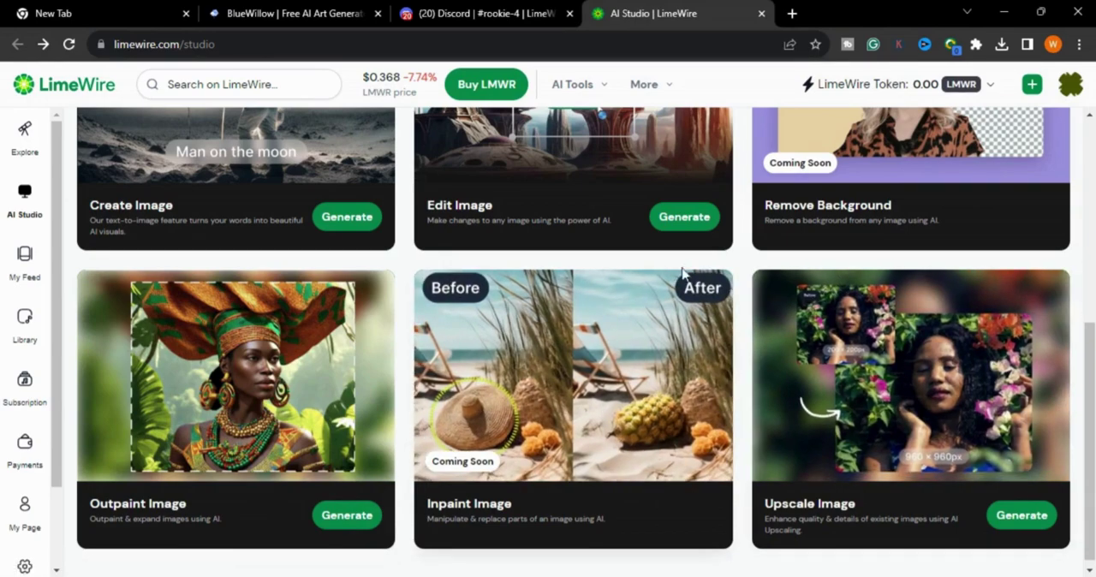
left_click(346, 217)
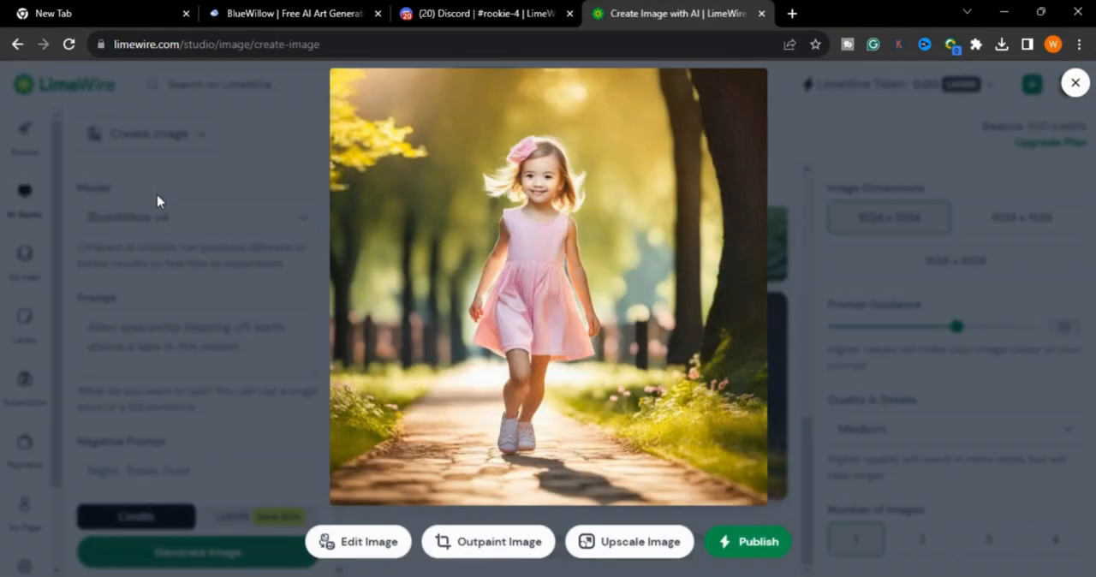